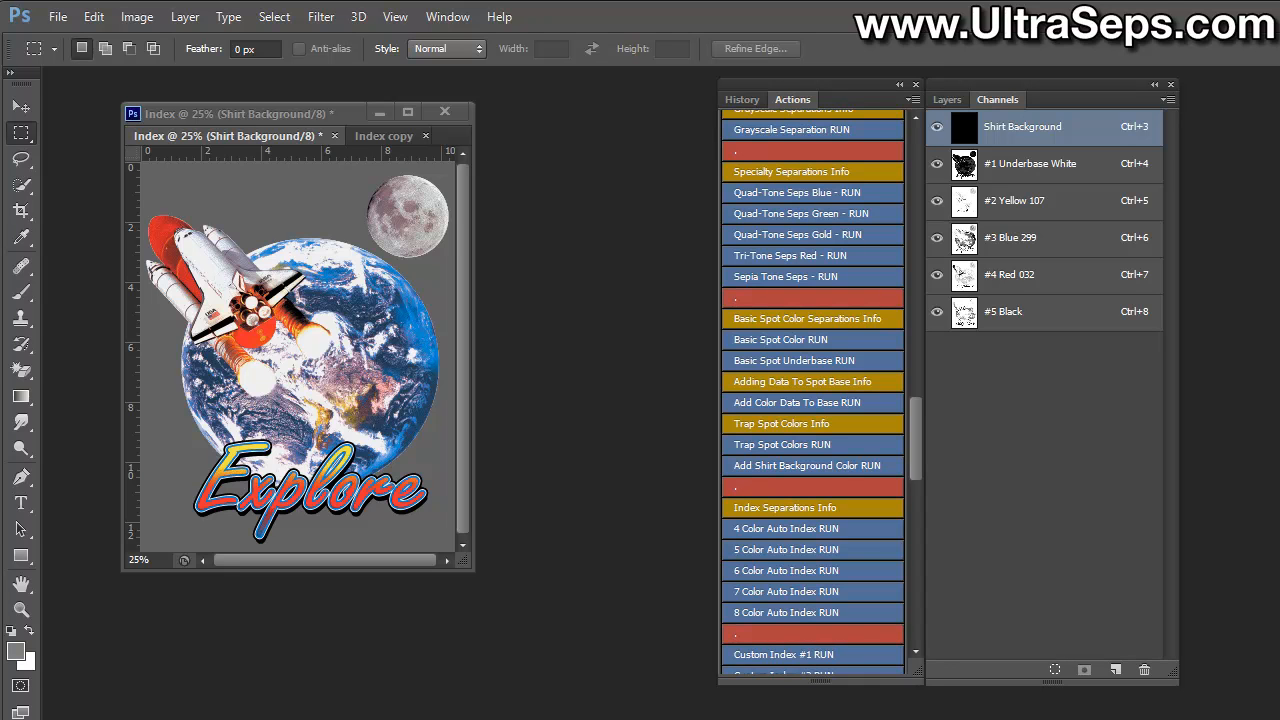
pyautogui.moveTo(244, 186)
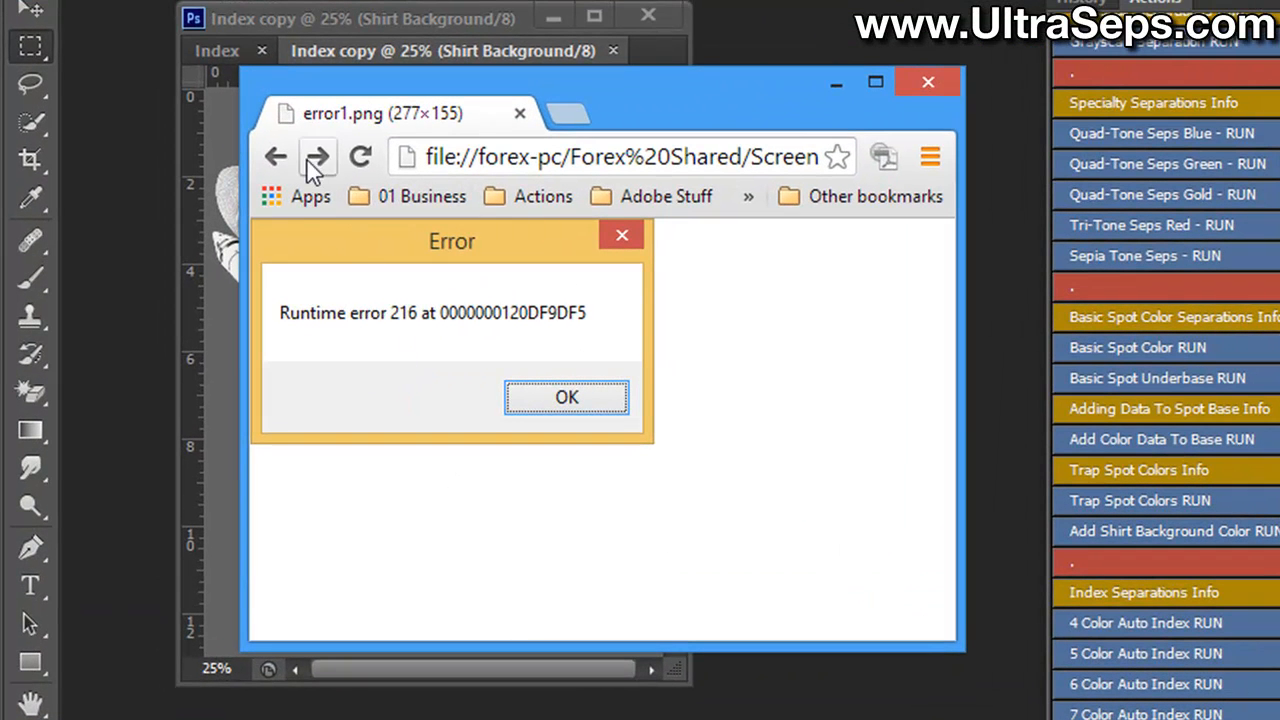
# - Review the error screenshots, including the Runtime error 216 one
pyautogui.click(316, 156)
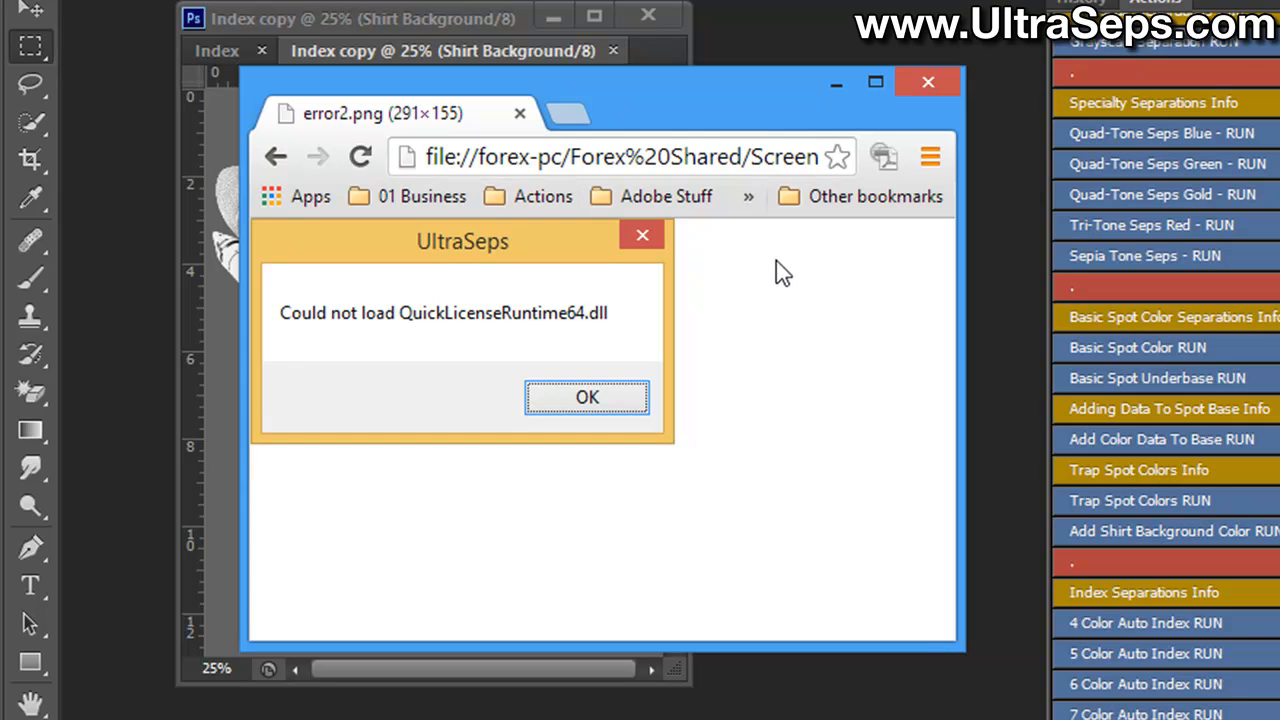
pyautogui.moveTo(798, 288)
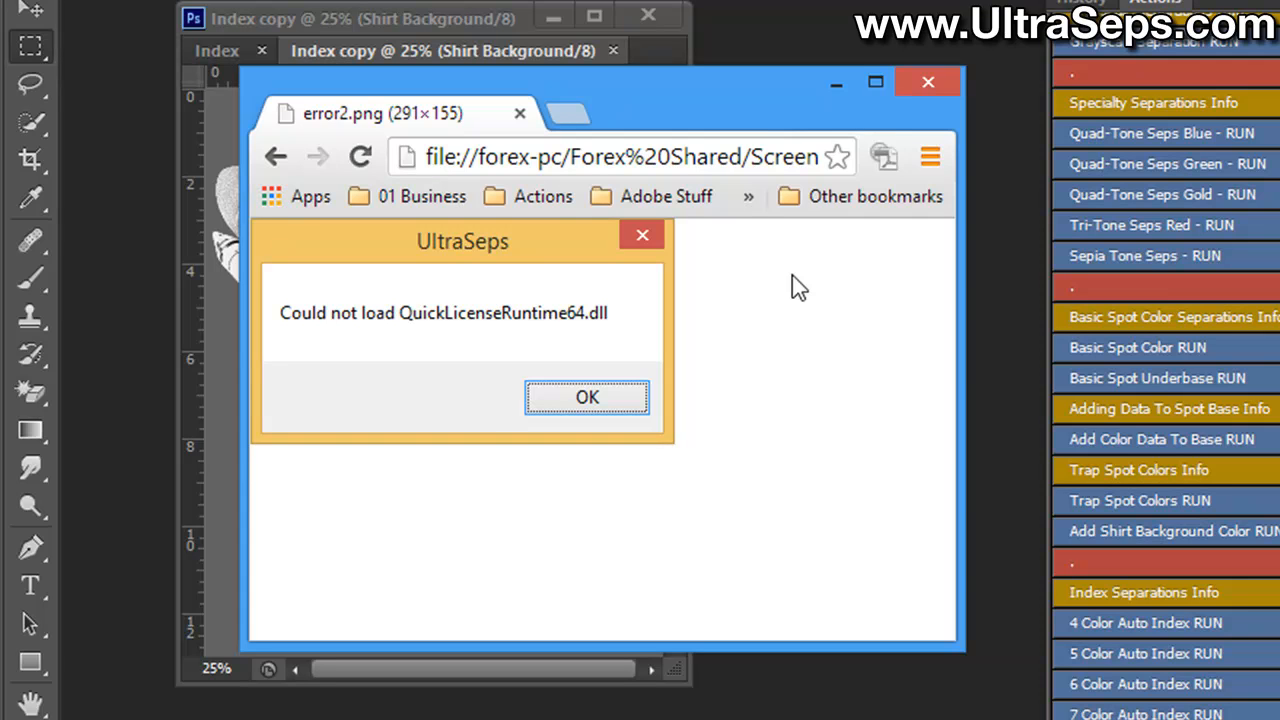
pyautogui.moveTo(364, 258)
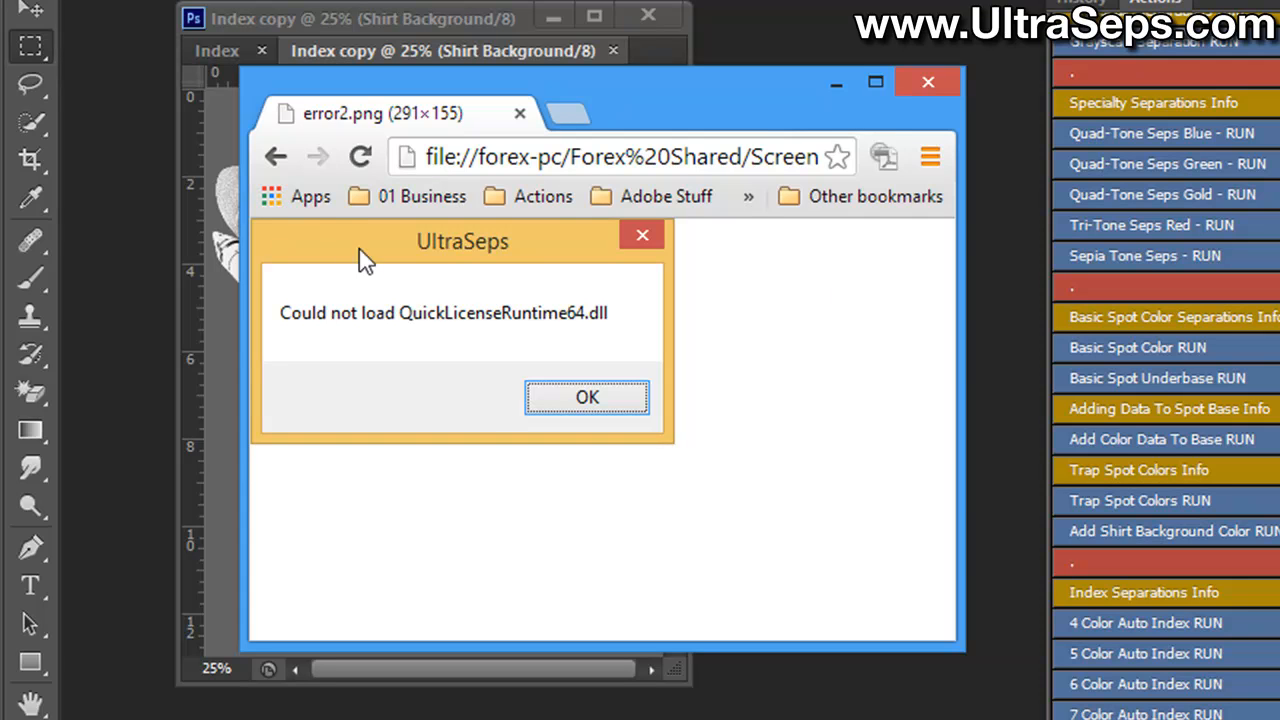
pyautogui.click(588, 396)
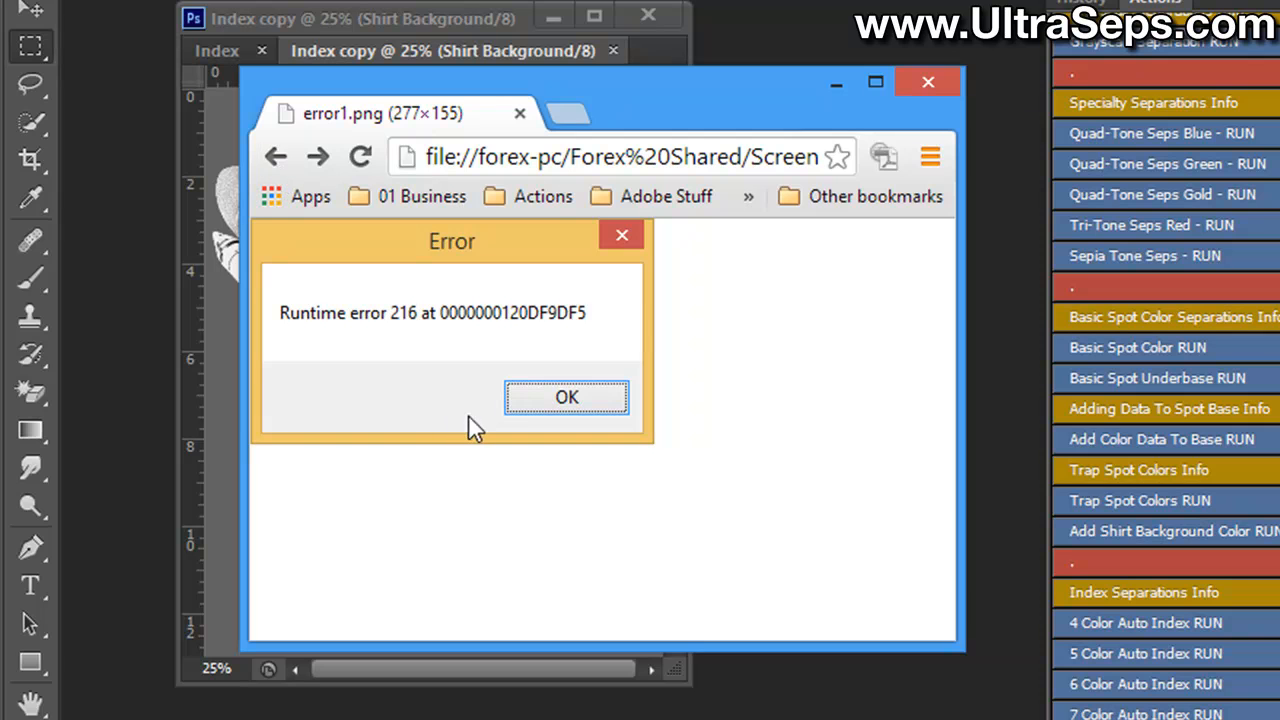
pyautogui.moveTo(472, 496)
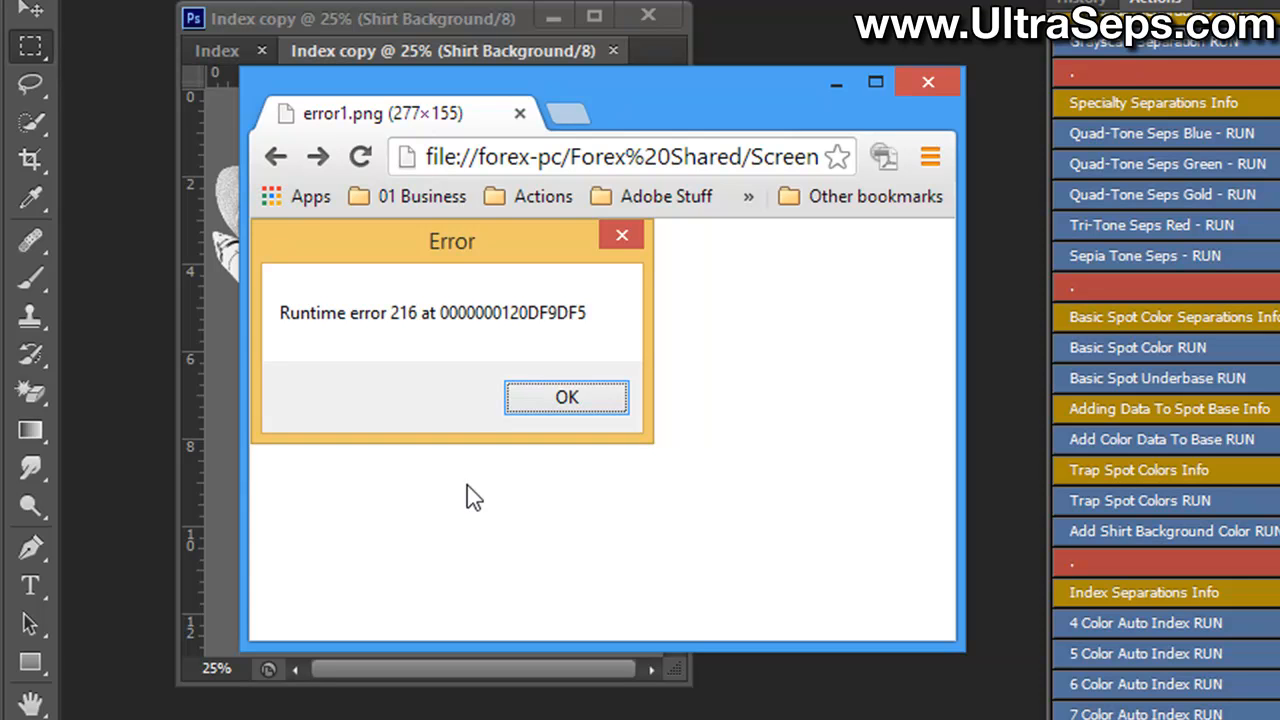
pyautogui.moveTo(764, 140)
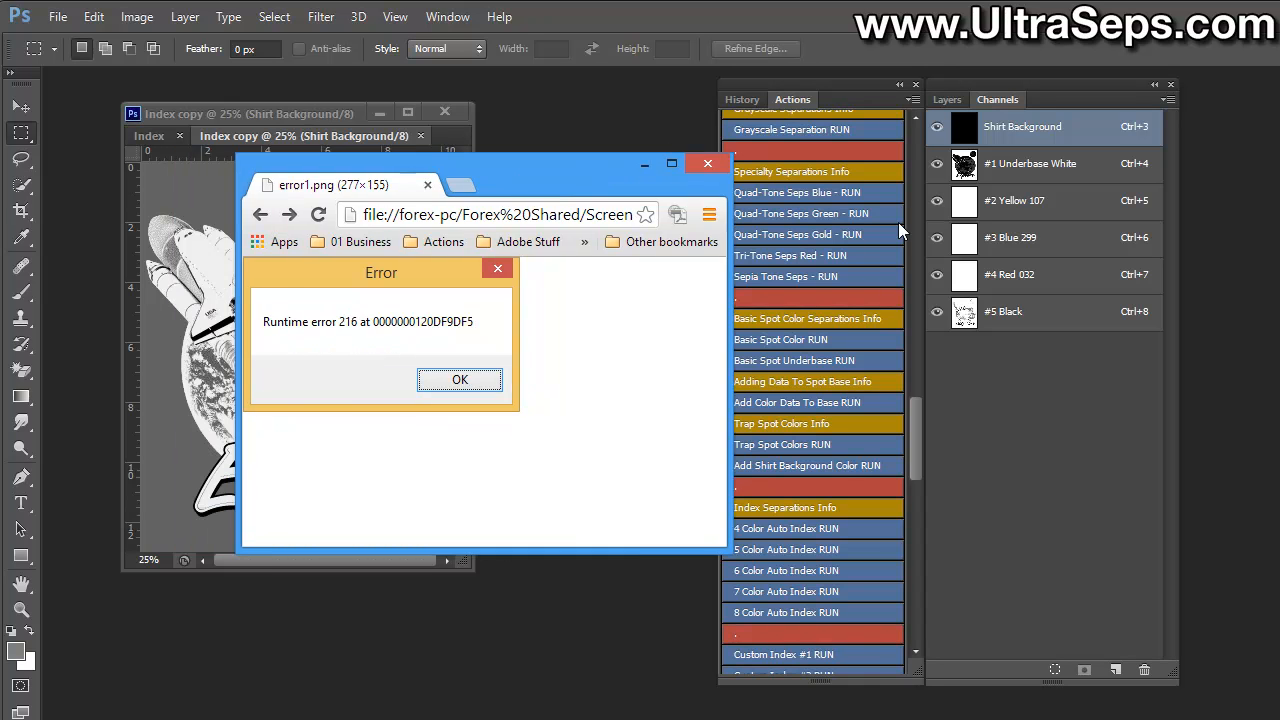
pyautogui.click(460, 380)
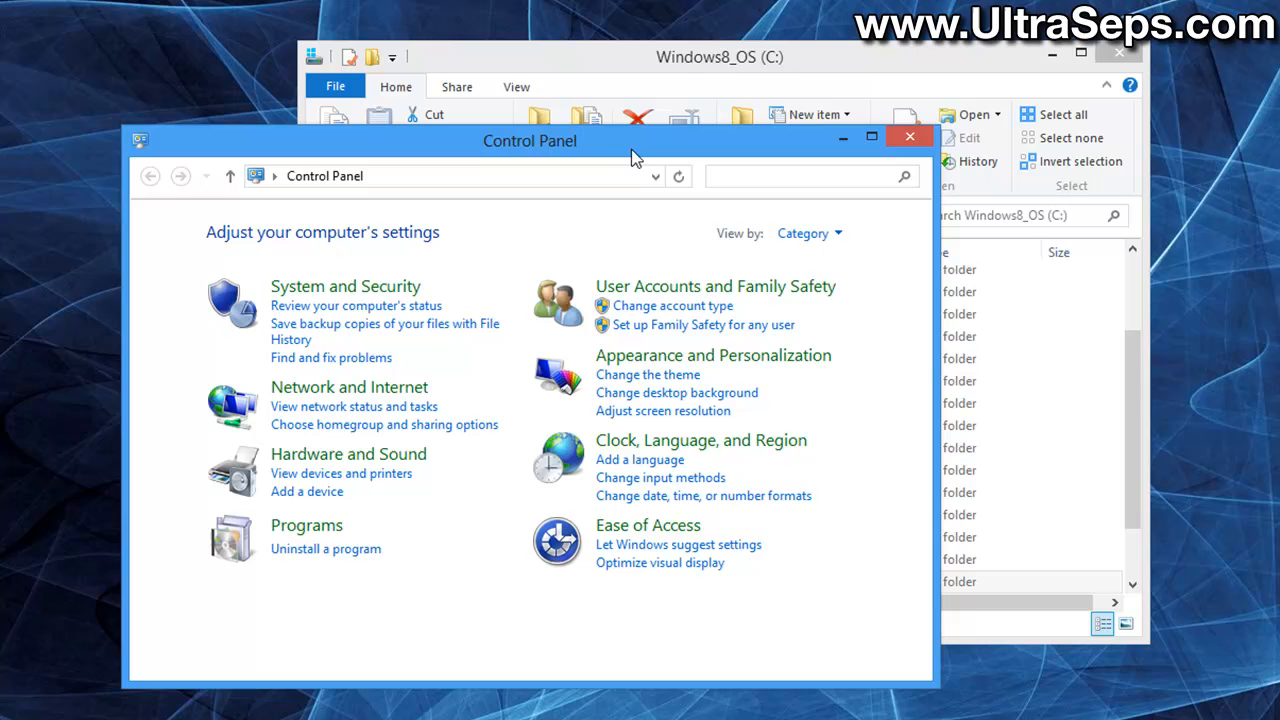
pyautogui.moveTo(552, 152)
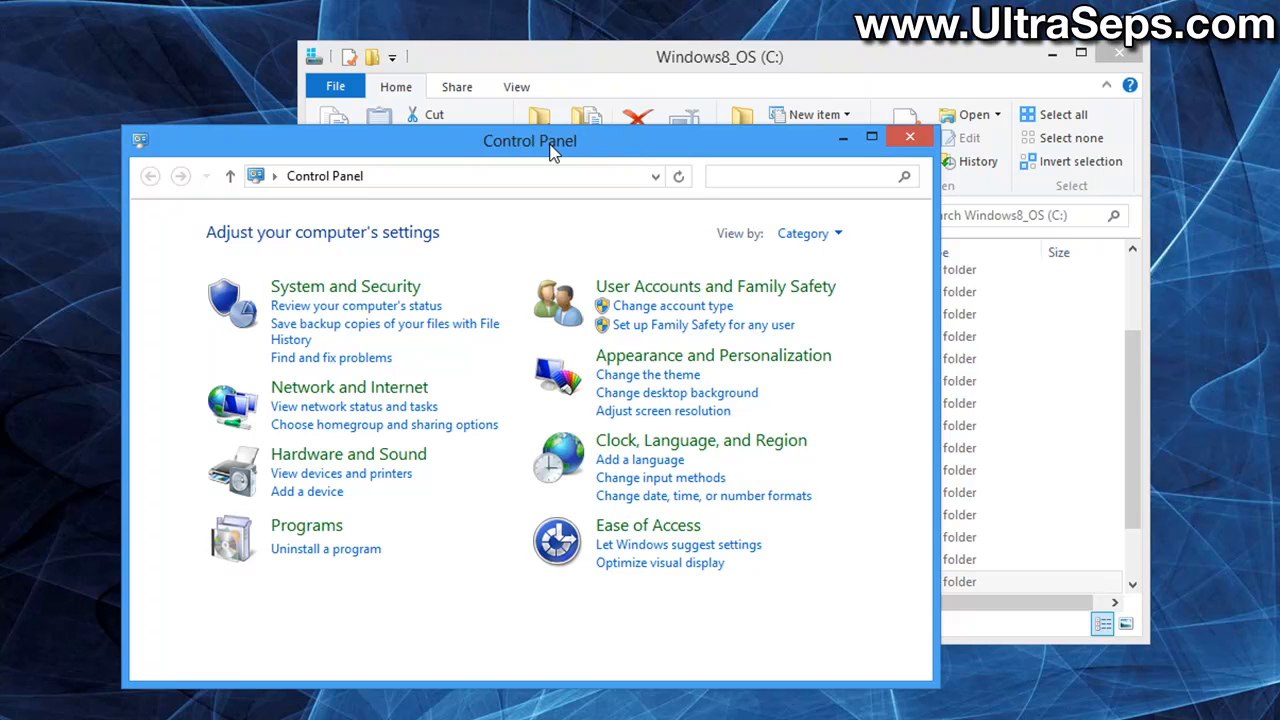
pyautogui.moveTo(564, 160)
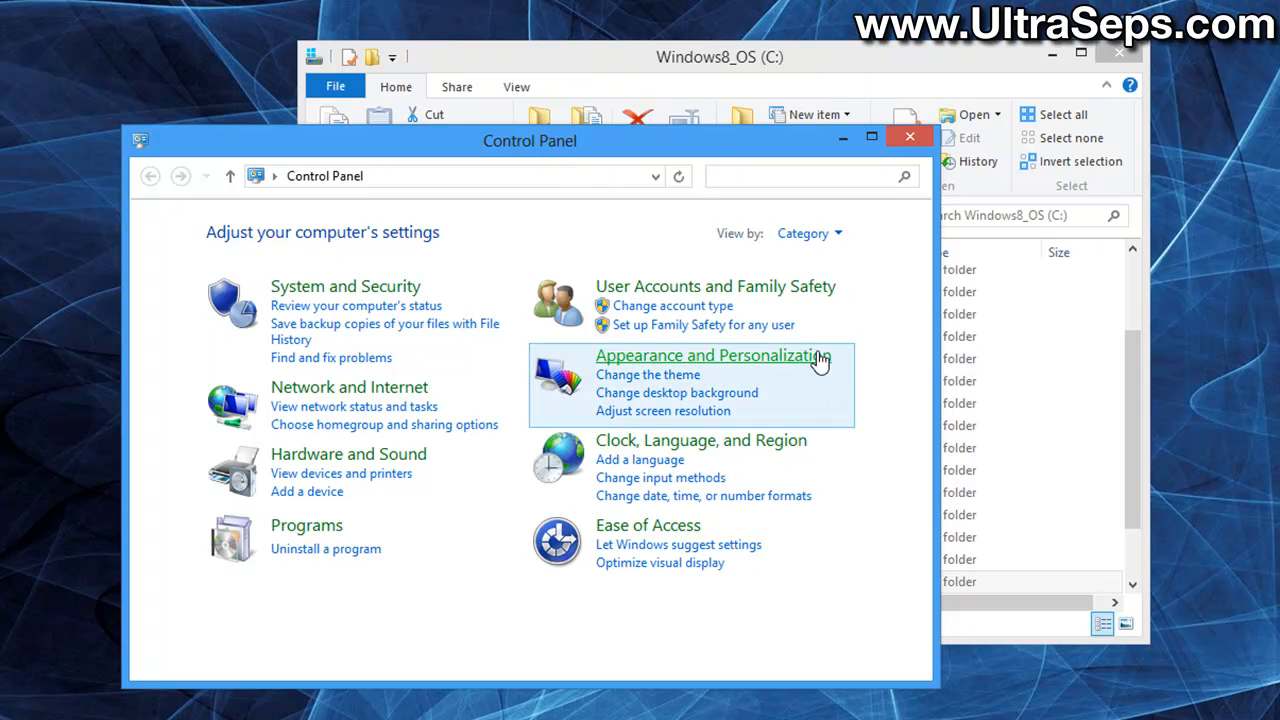
pyautogui.moveTo(788, 368)
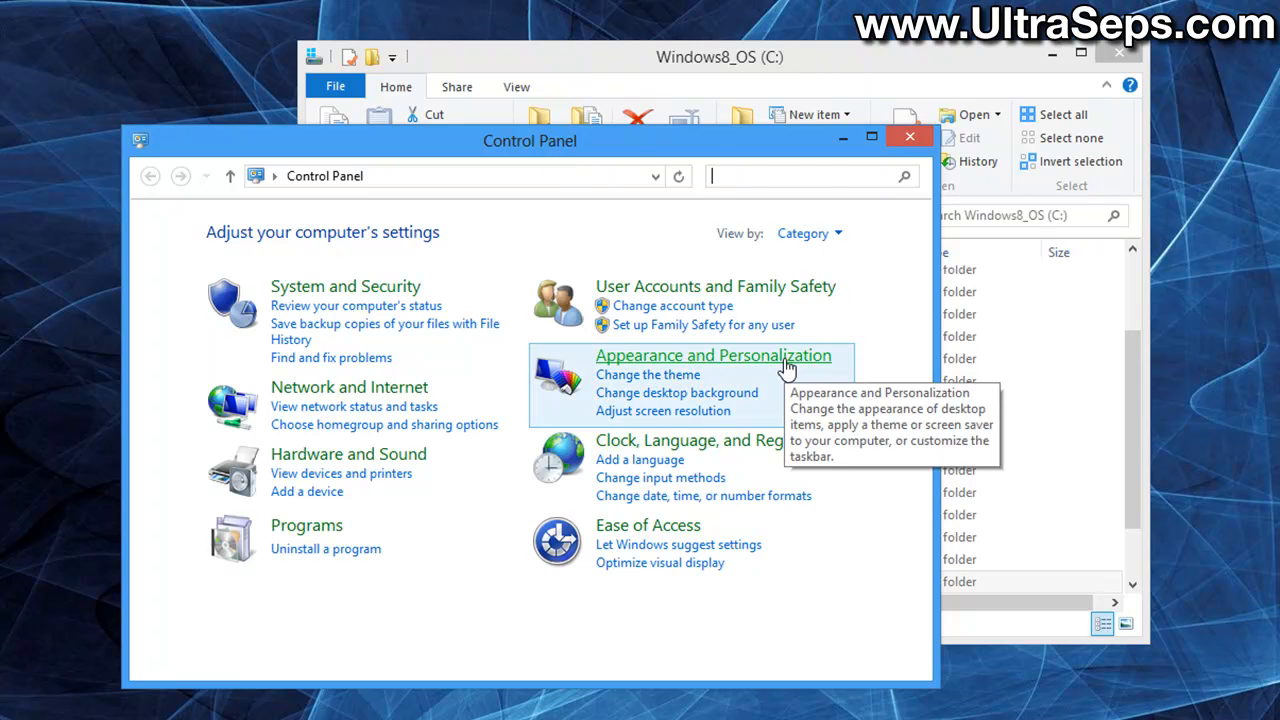
# - Reach Folder Options through Appearance and Personalization in Control Panel
pyautogui.click(712, 356)
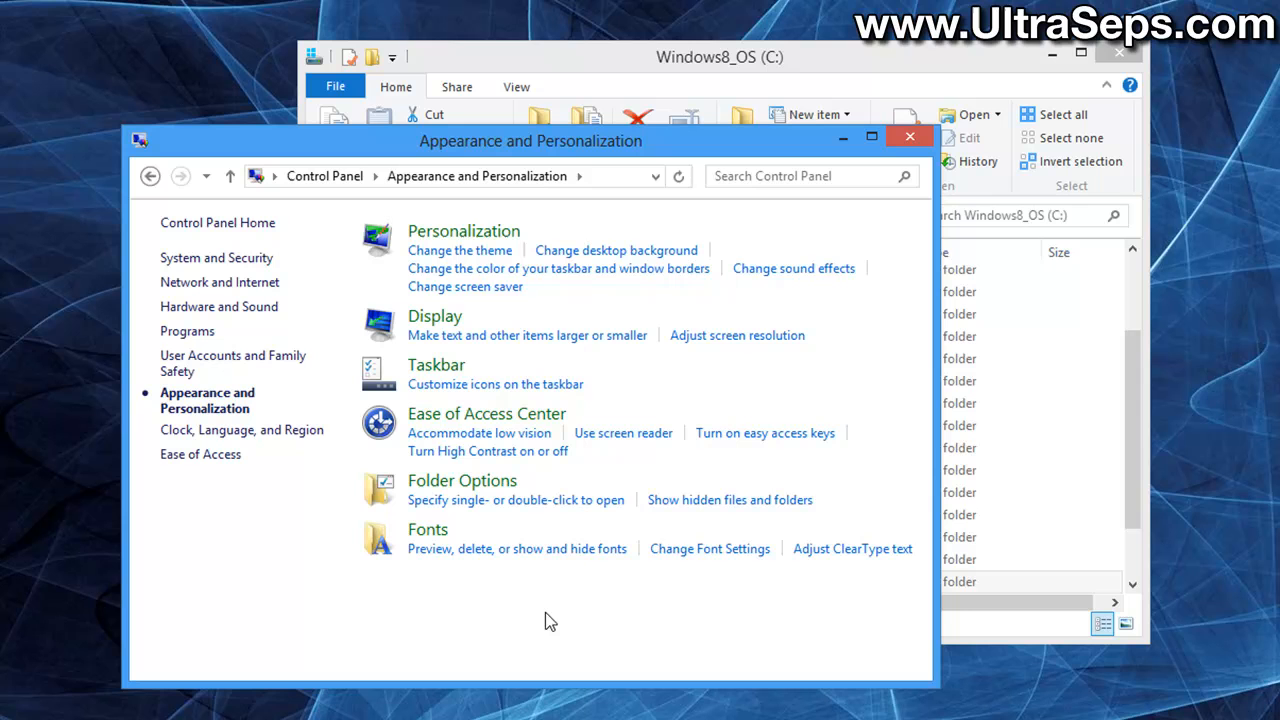
pyautogui.moveTo(488, 496)
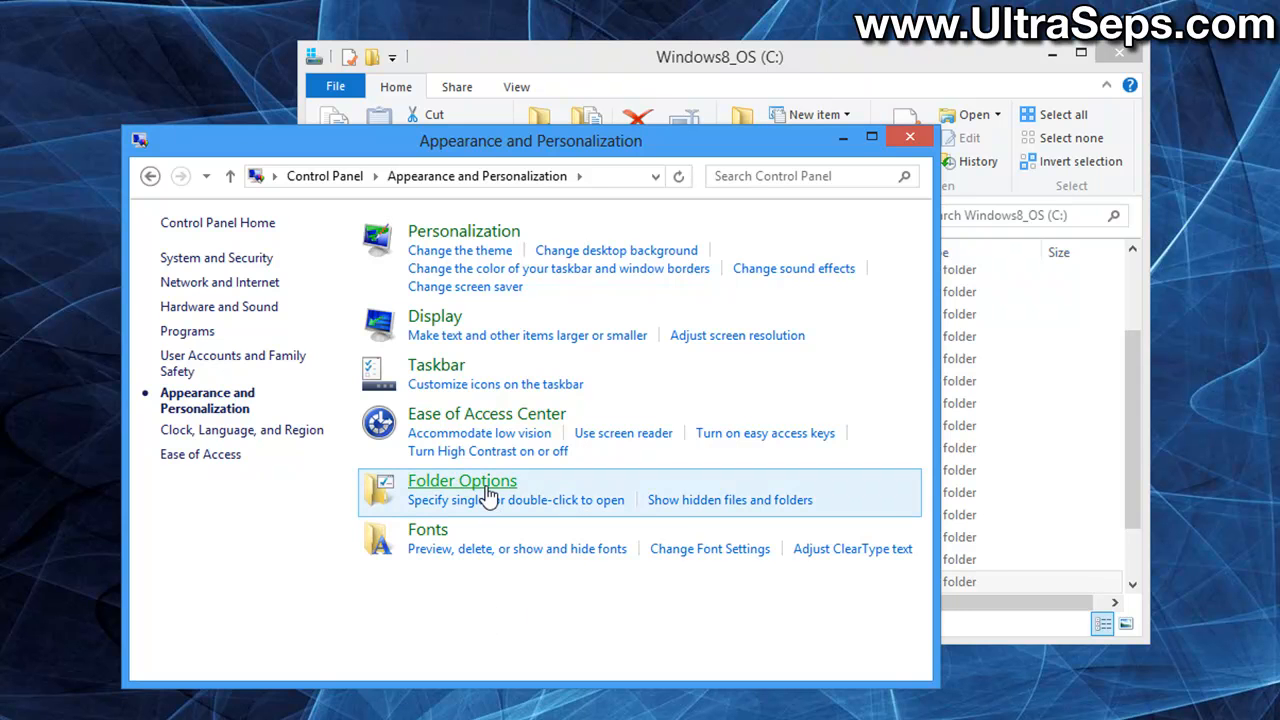
pyautogui.click(462, 480)
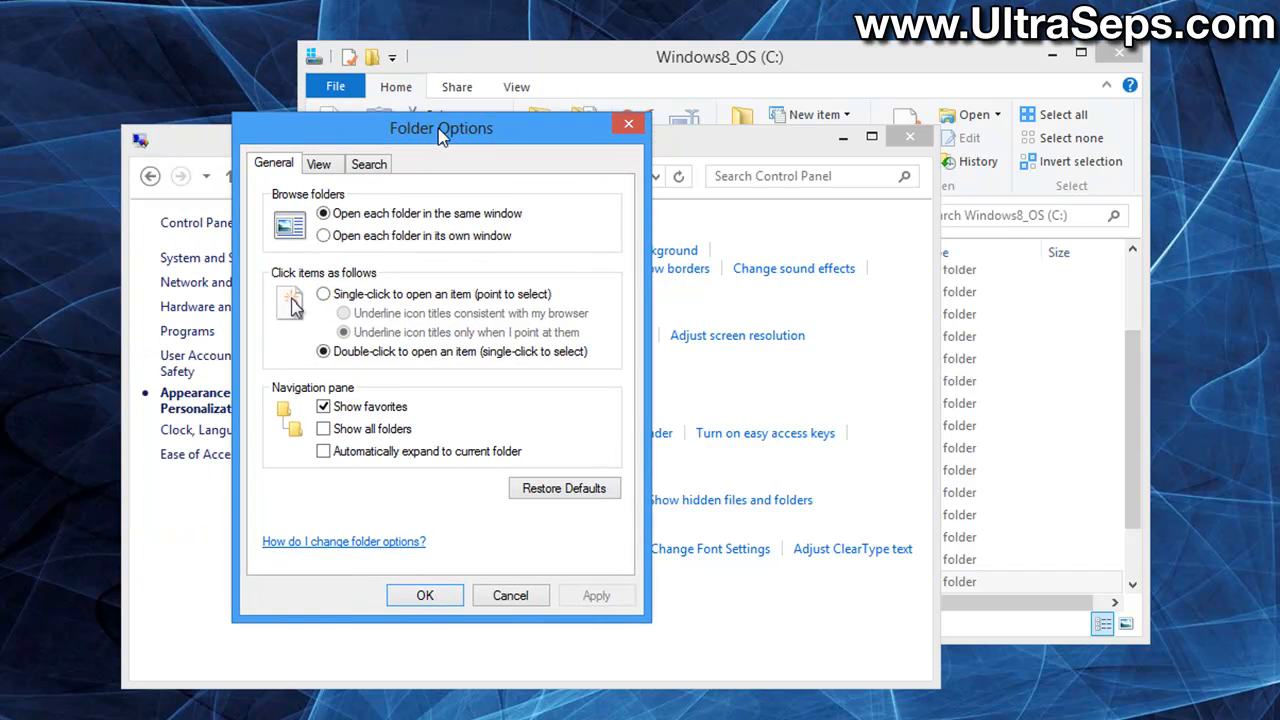
# - Enable Show hidden files, folders, and drives, apply it, and close Control Panel
pyautogui.click(318, 164)
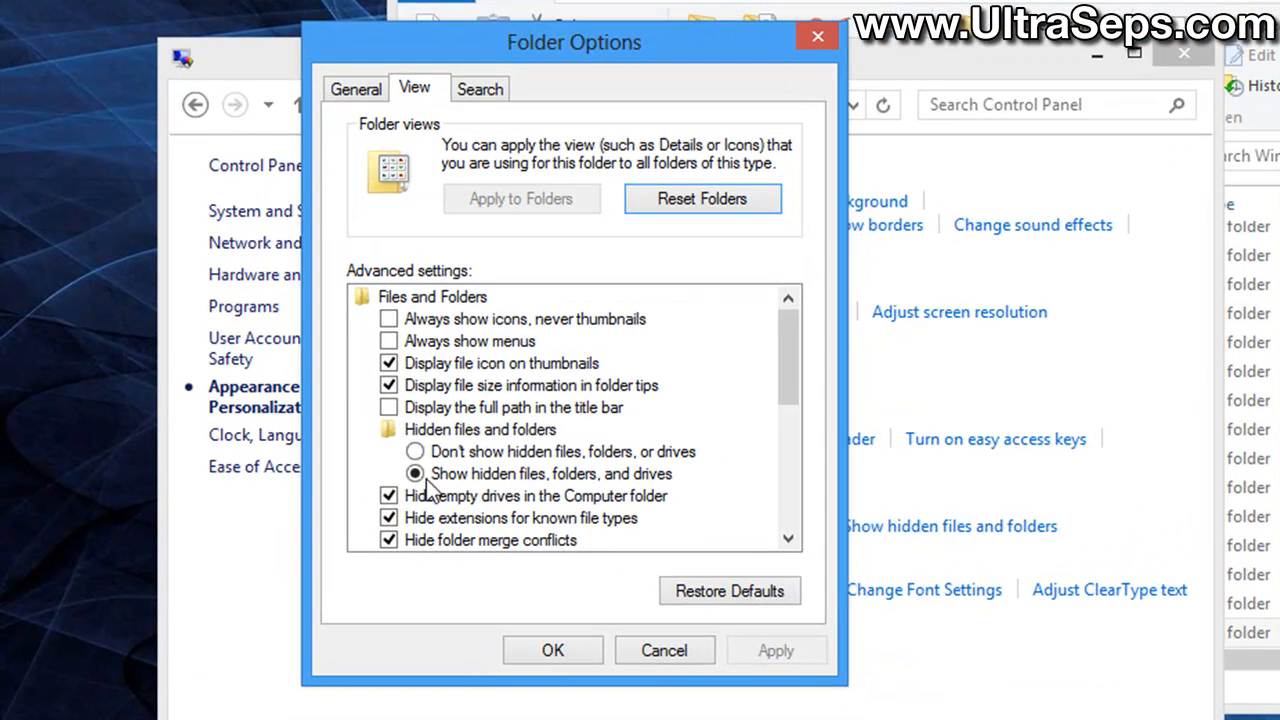
pyautogui.moveTo(592, 502)
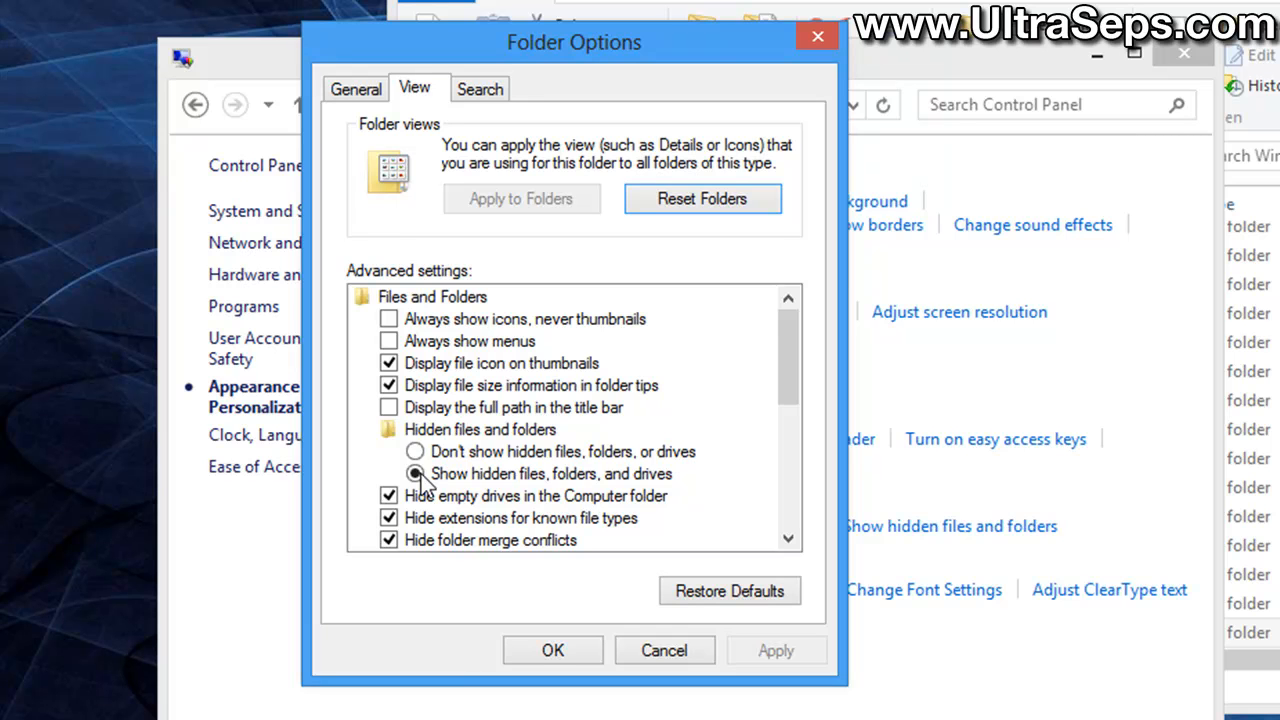
pyautogui.click(416, 472)
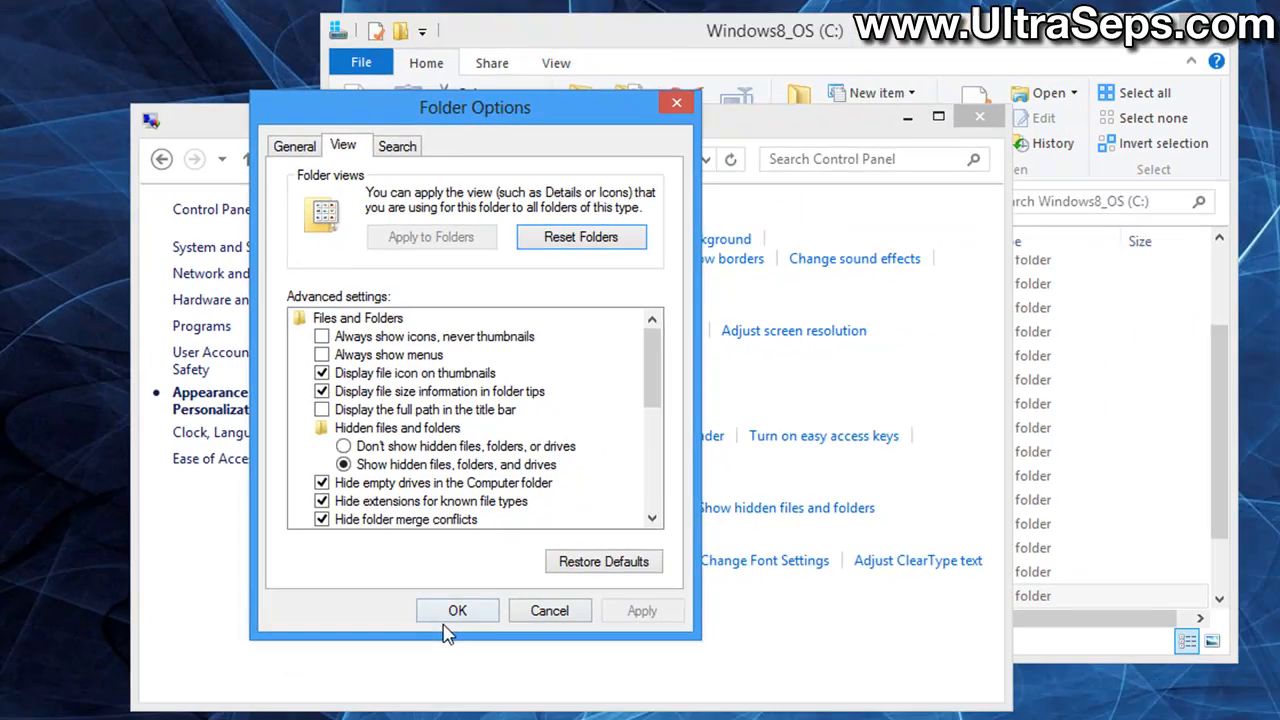
pyautogui.click(456, 610)
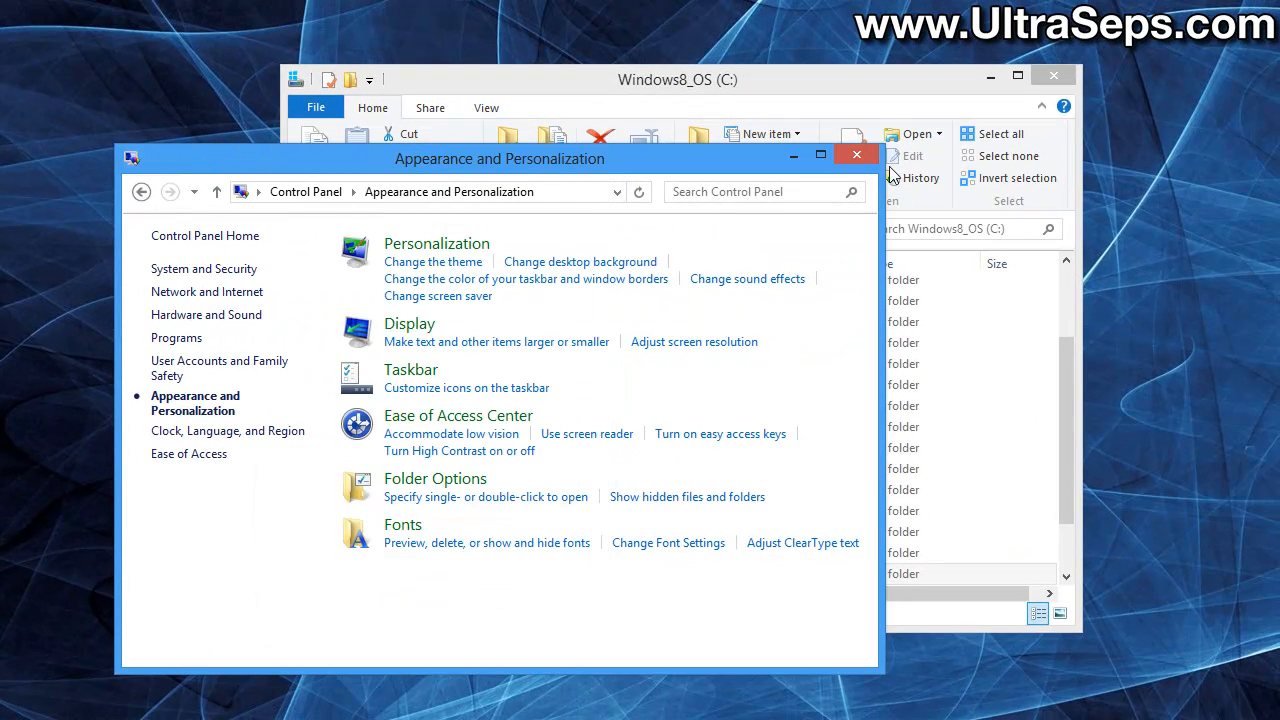
pyautogui.moveTo(856, 154)
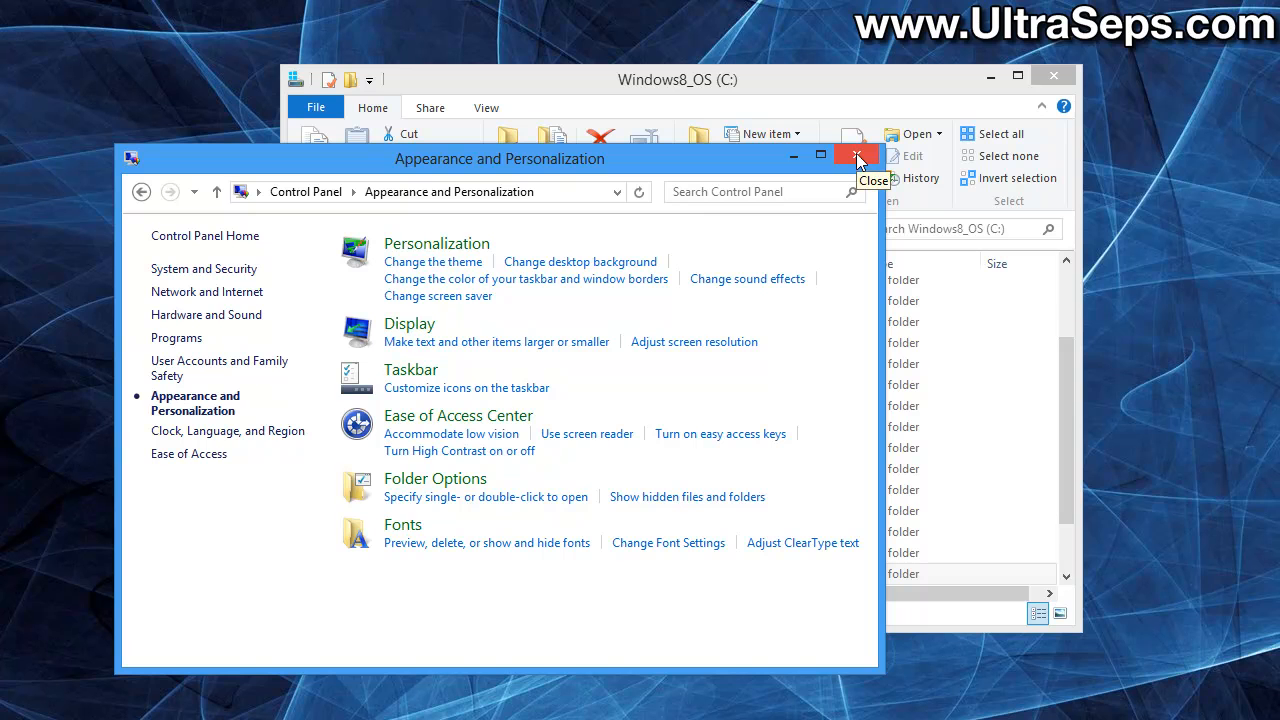
pyautogui.click(856, 158)
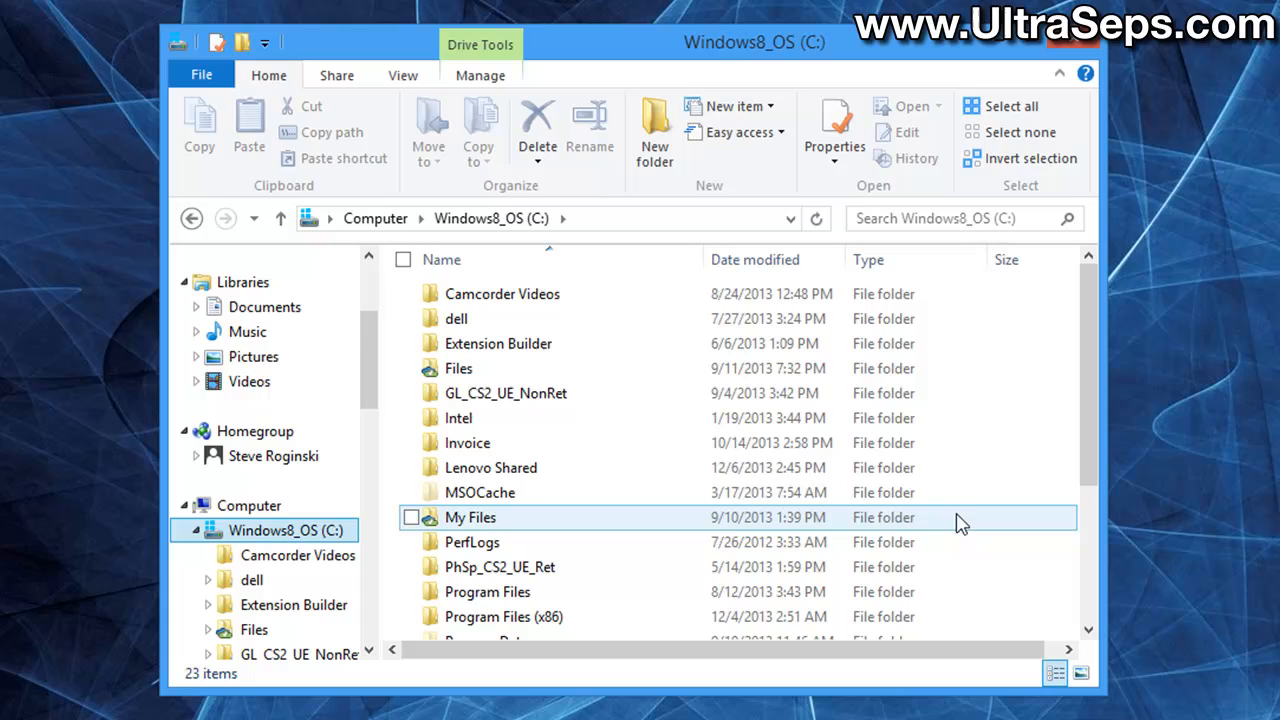
# - Navigate C:\Users\Steve\AppData\Roaming\Adobe into the Adobe Photoshop CS6 folder
pyautogui.scroll(-3)
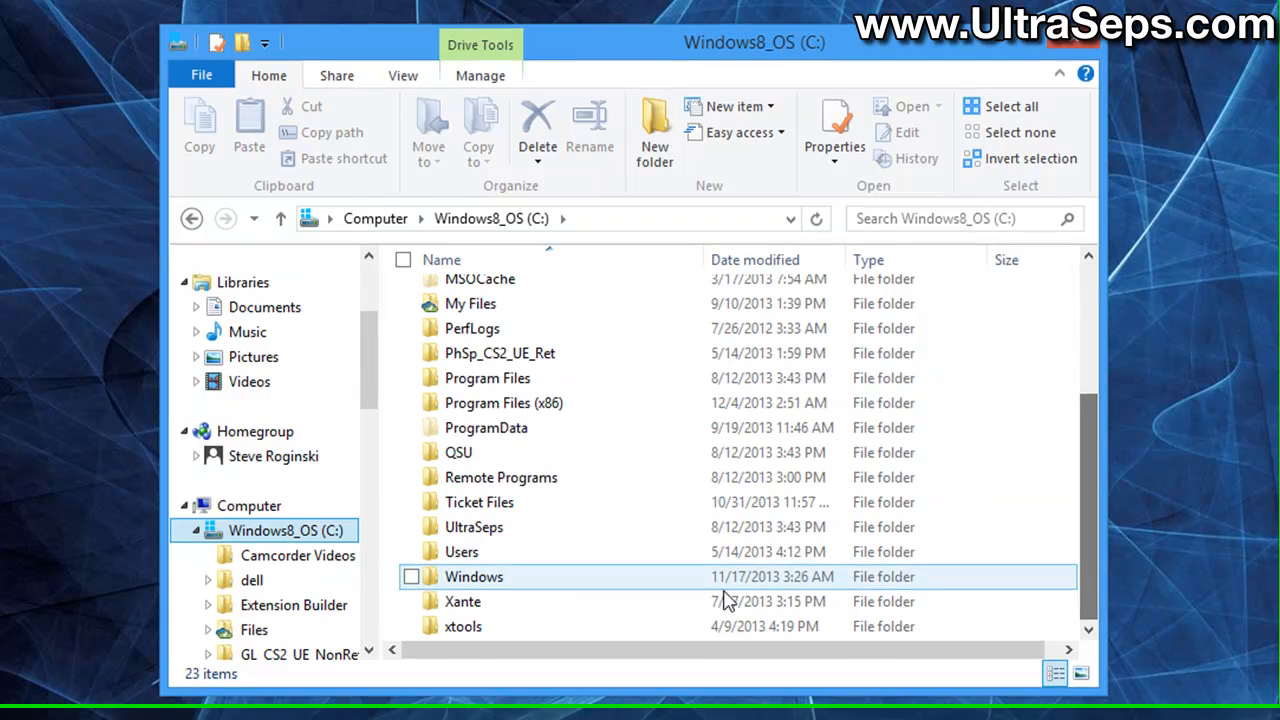
pyautogui.doubleClick(462, 552)
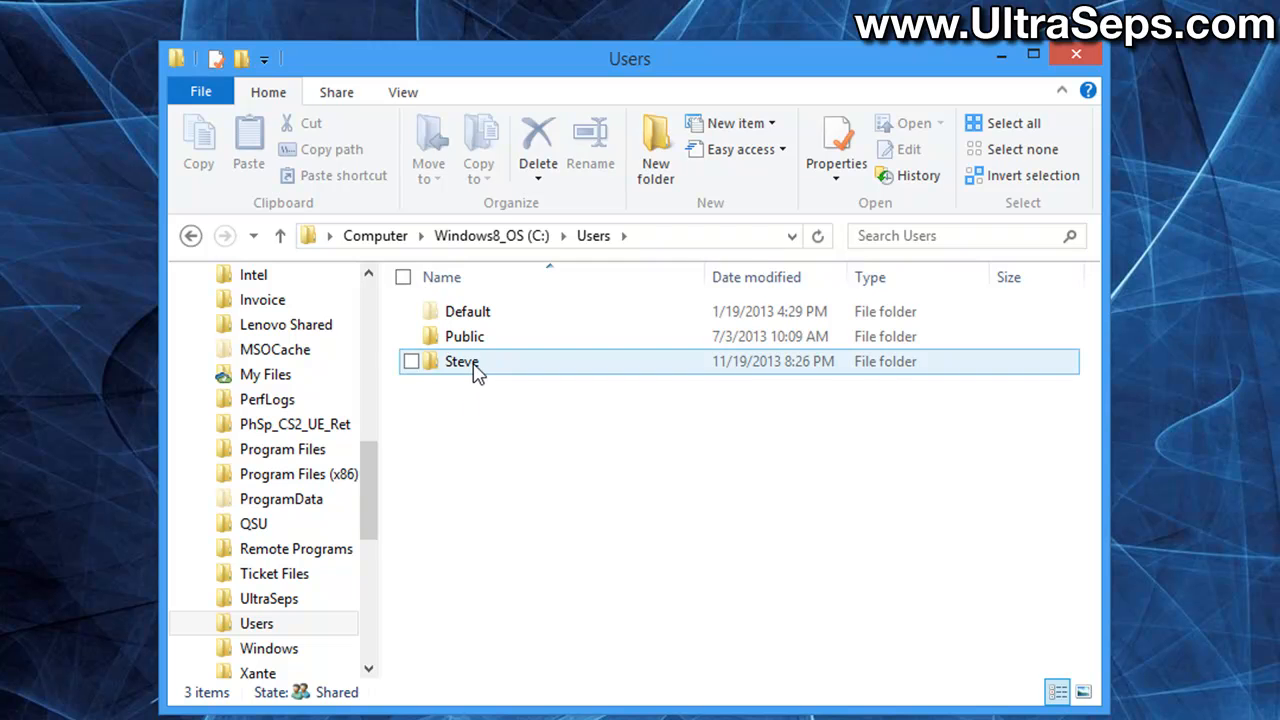
pyautogui.moveTo(462, 360)
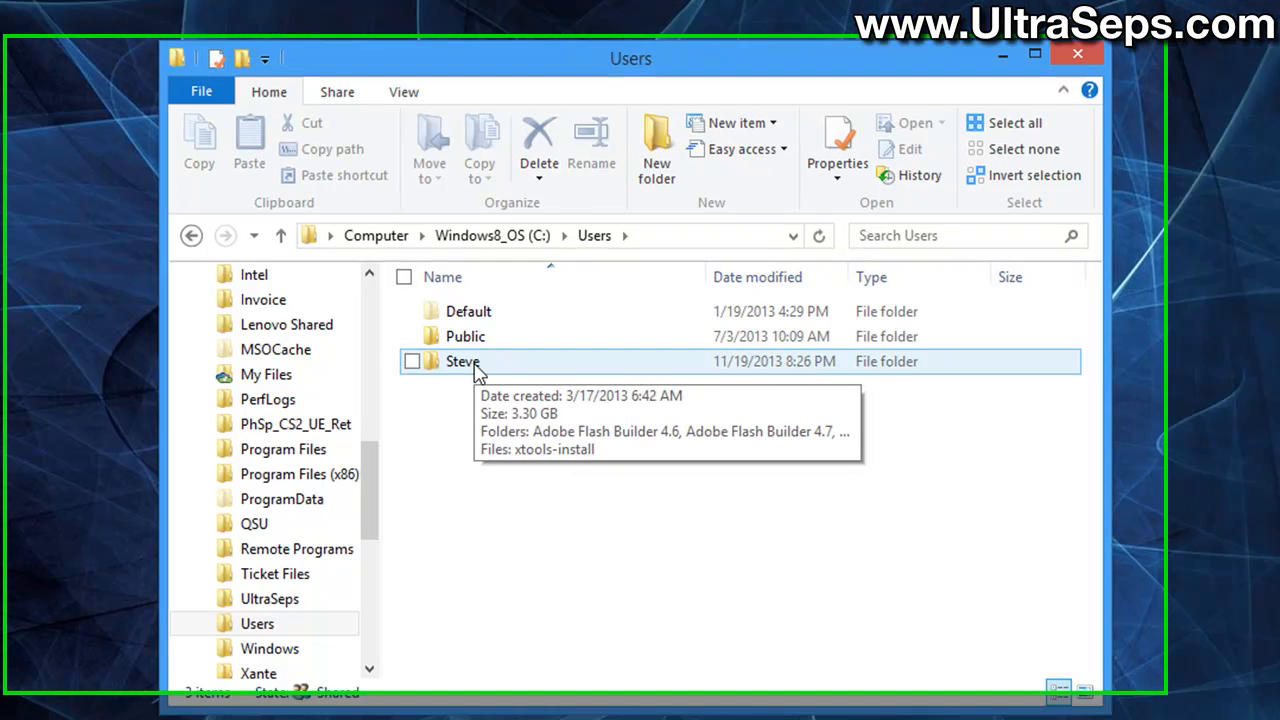
pyautogui.doubleClick(462, 360)
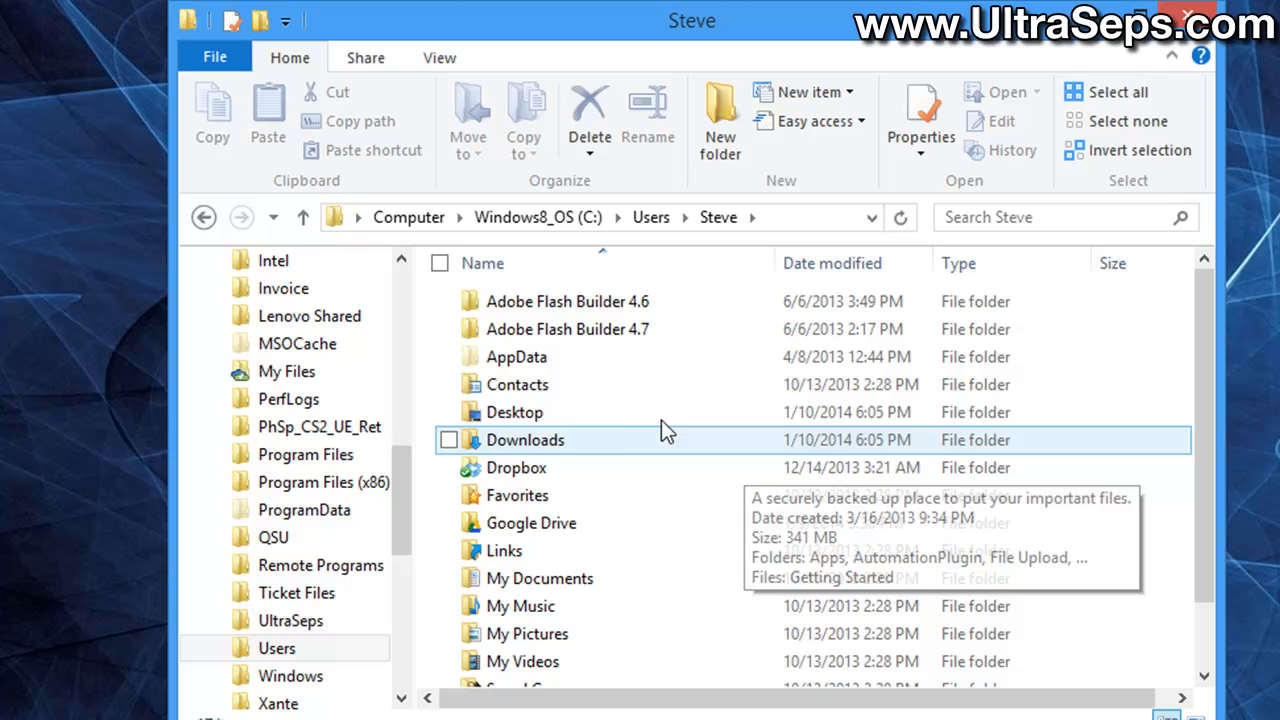
pyautogui.moveTo(536, 356)
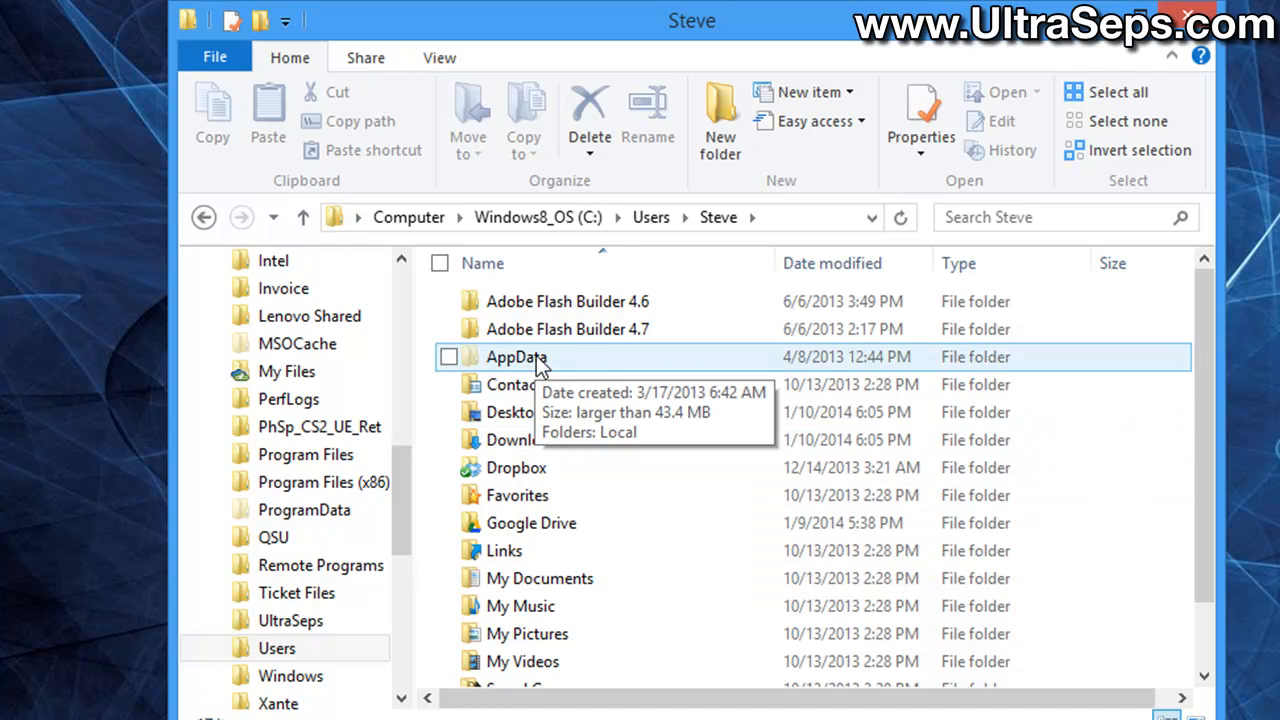
pyautogui.doubleClick(516, 356)
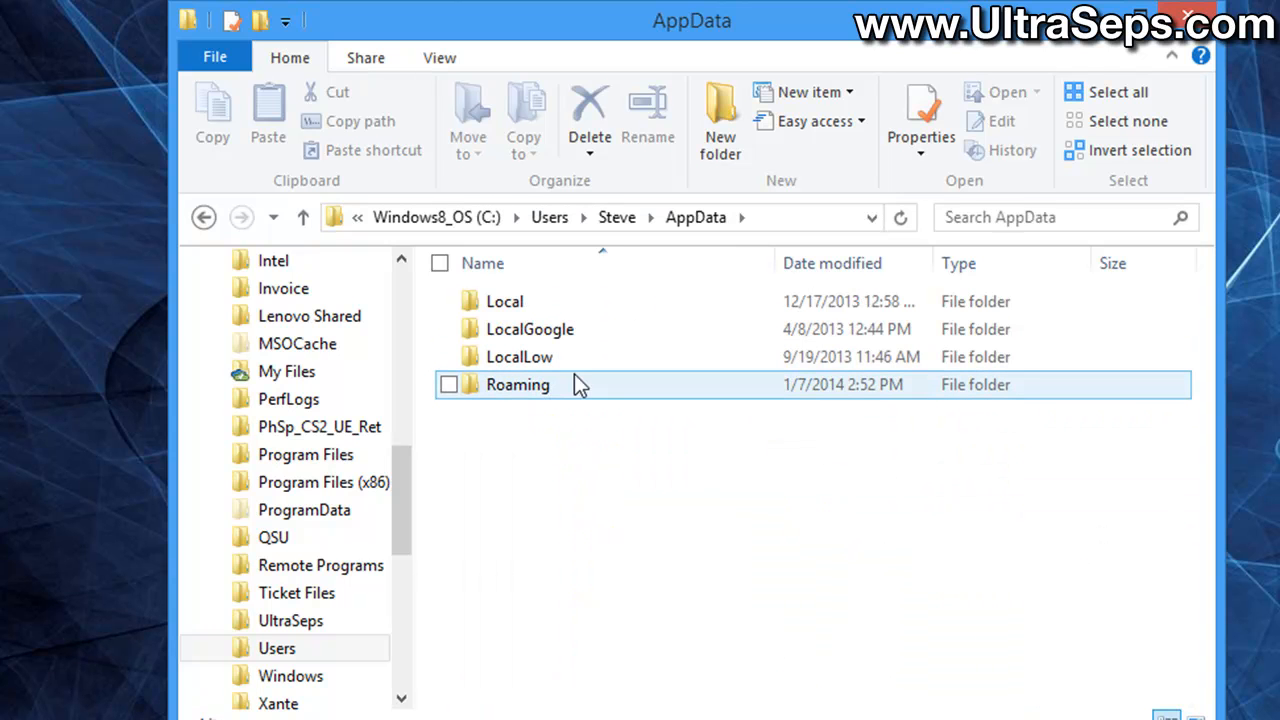
pyautogui.moveTo(540, 388)
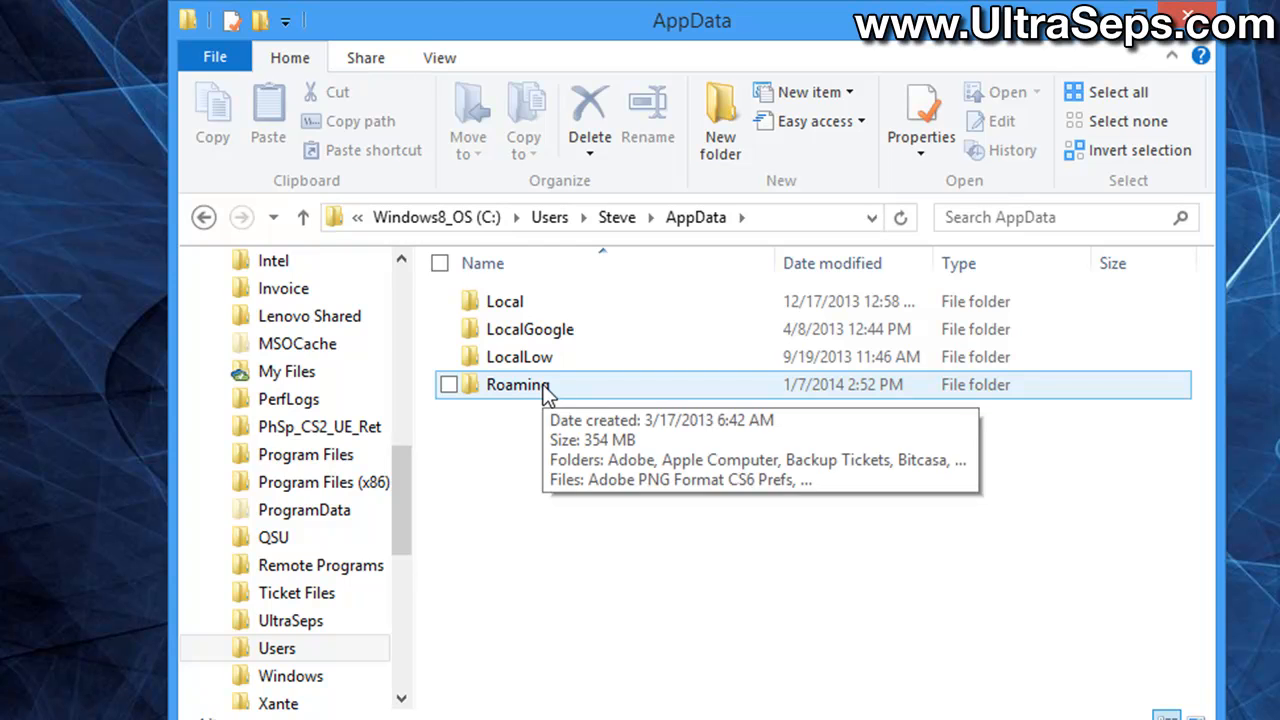
pyautogui.doubleClick(516, 384)
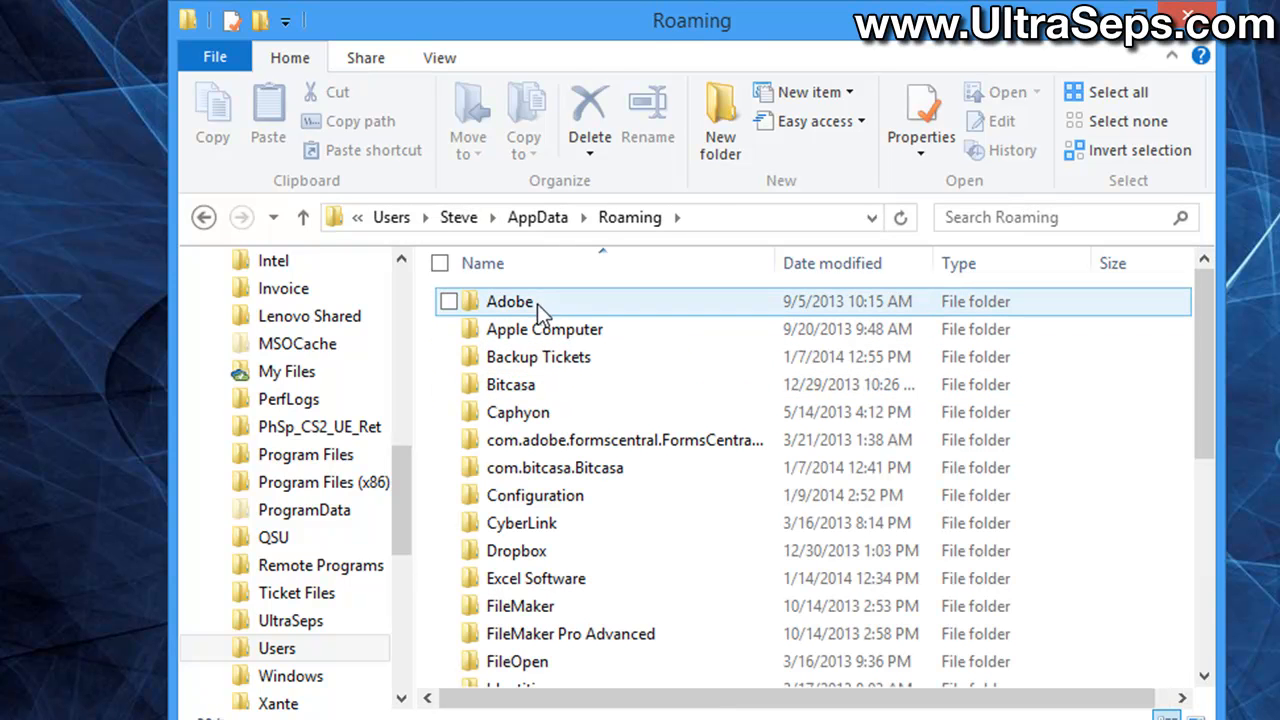
pyautogui.moveTo(584, 308)
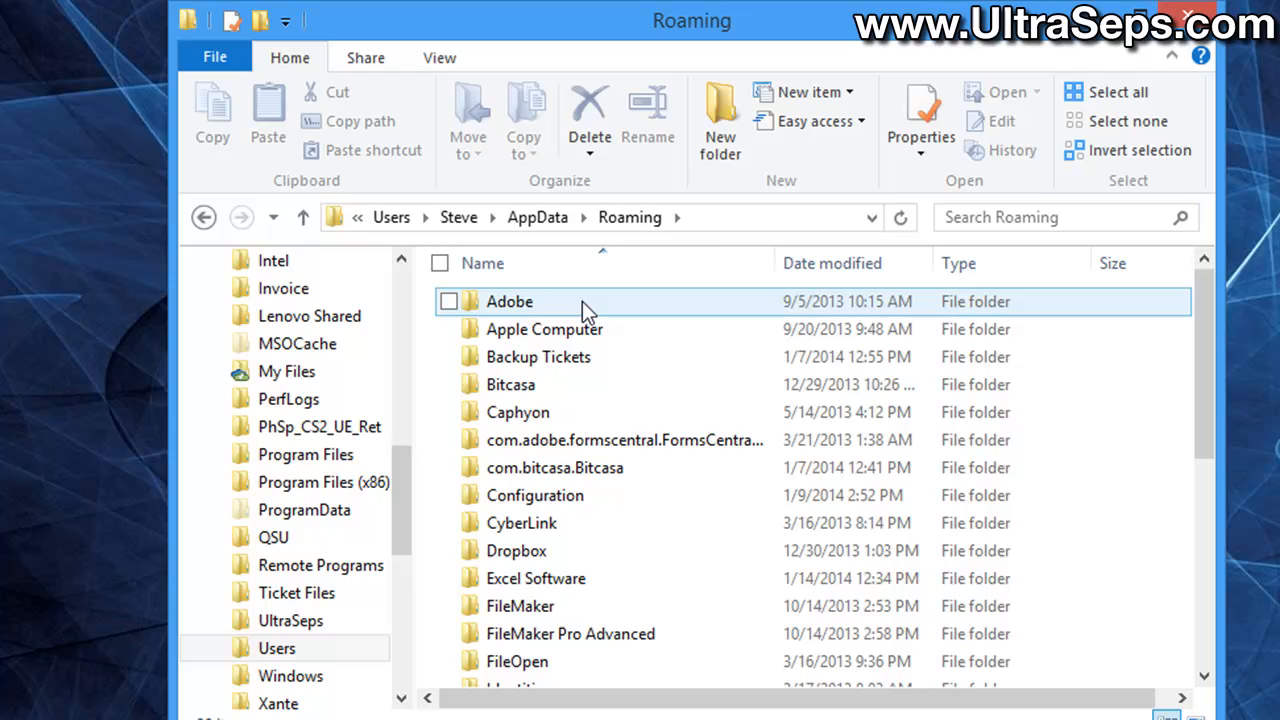
pyautogui.doubleClick(508, 300)
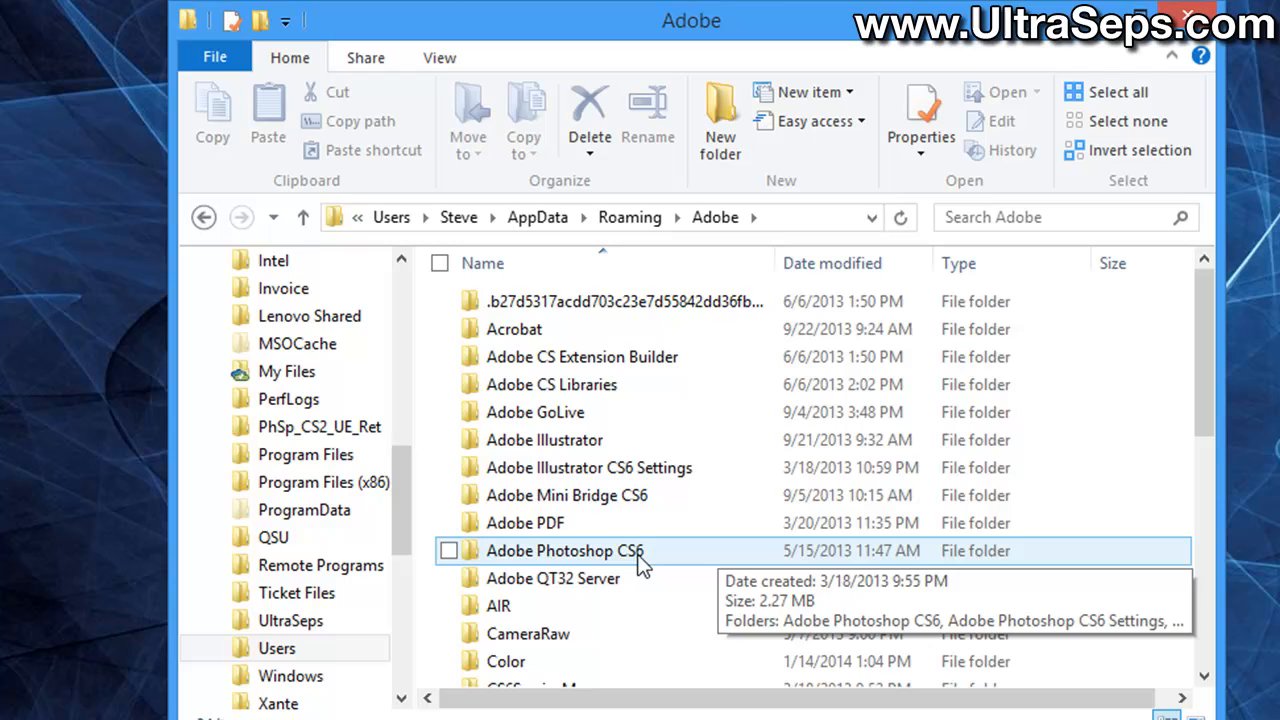
pyautogui.doubleClick(564, 550)
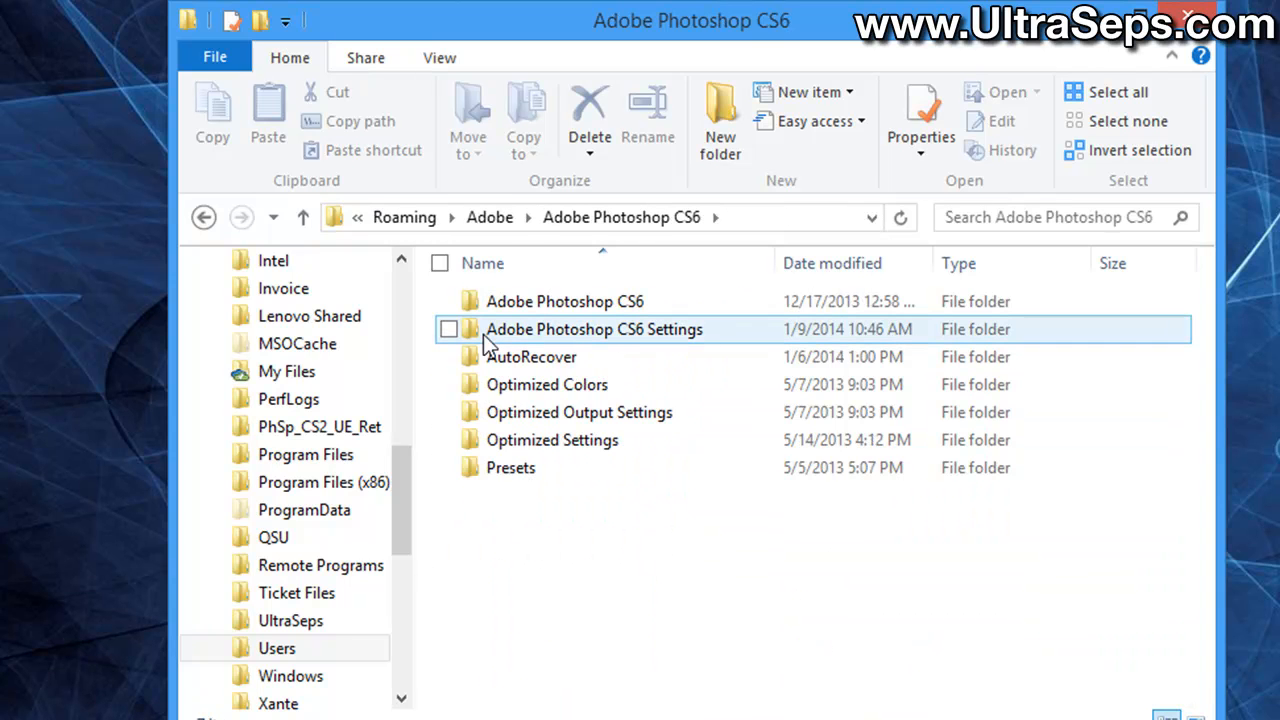
pyautogui.moveTo(560, 340)
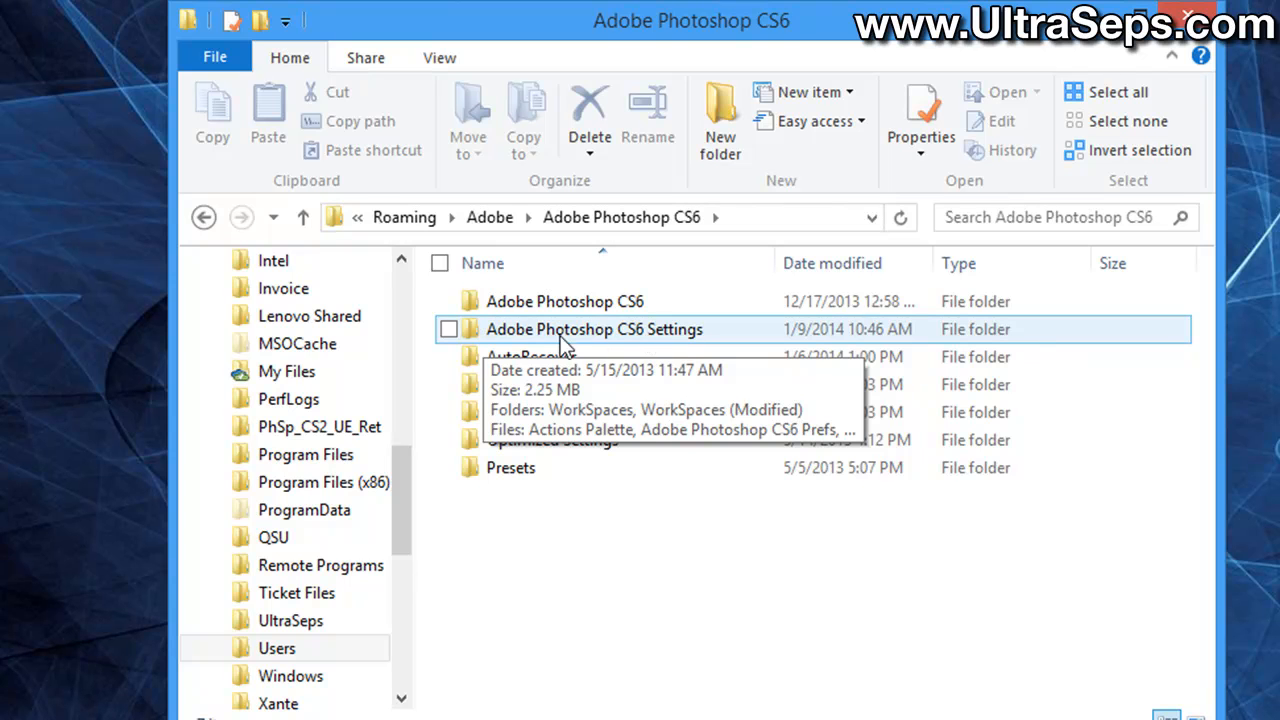
pyautogui.moveTo(644, 344)
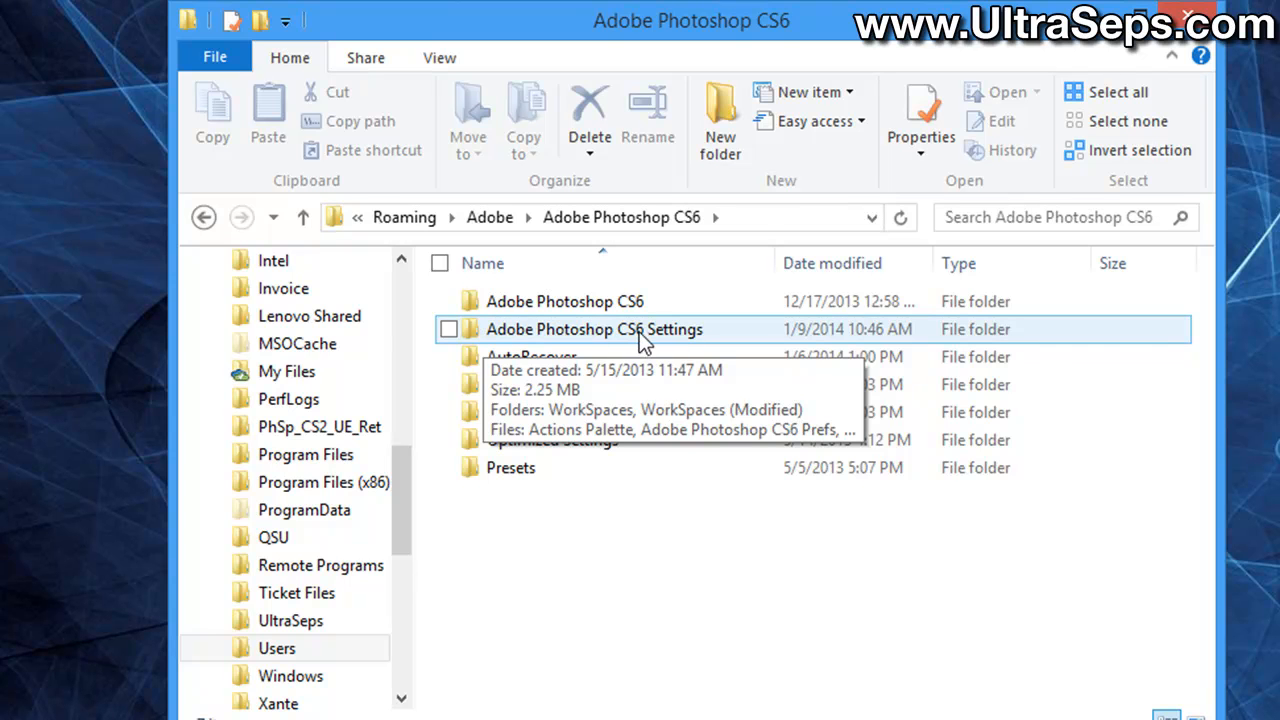
# - Enter the Adobe Photoshop CS6 Settings folder and locate the CS6 Prefs files
pyautogui.doubleClick(592, 328)
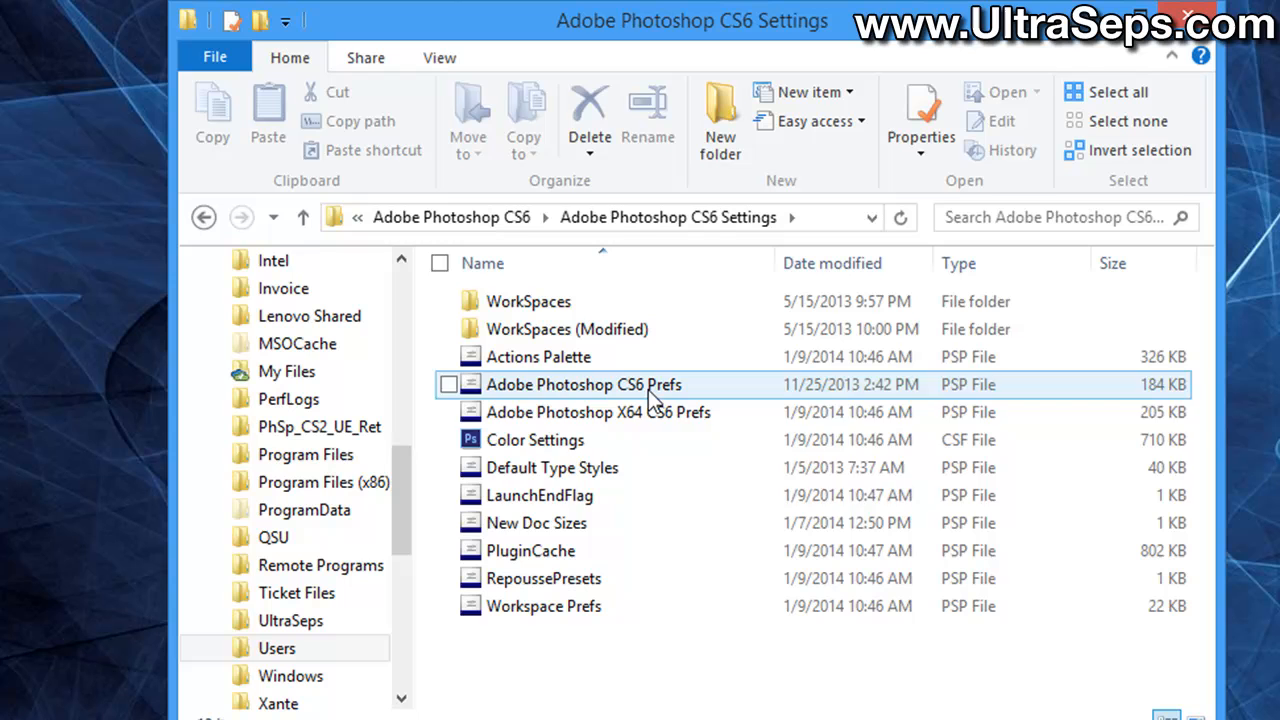
pyautogui.click(530, 550)
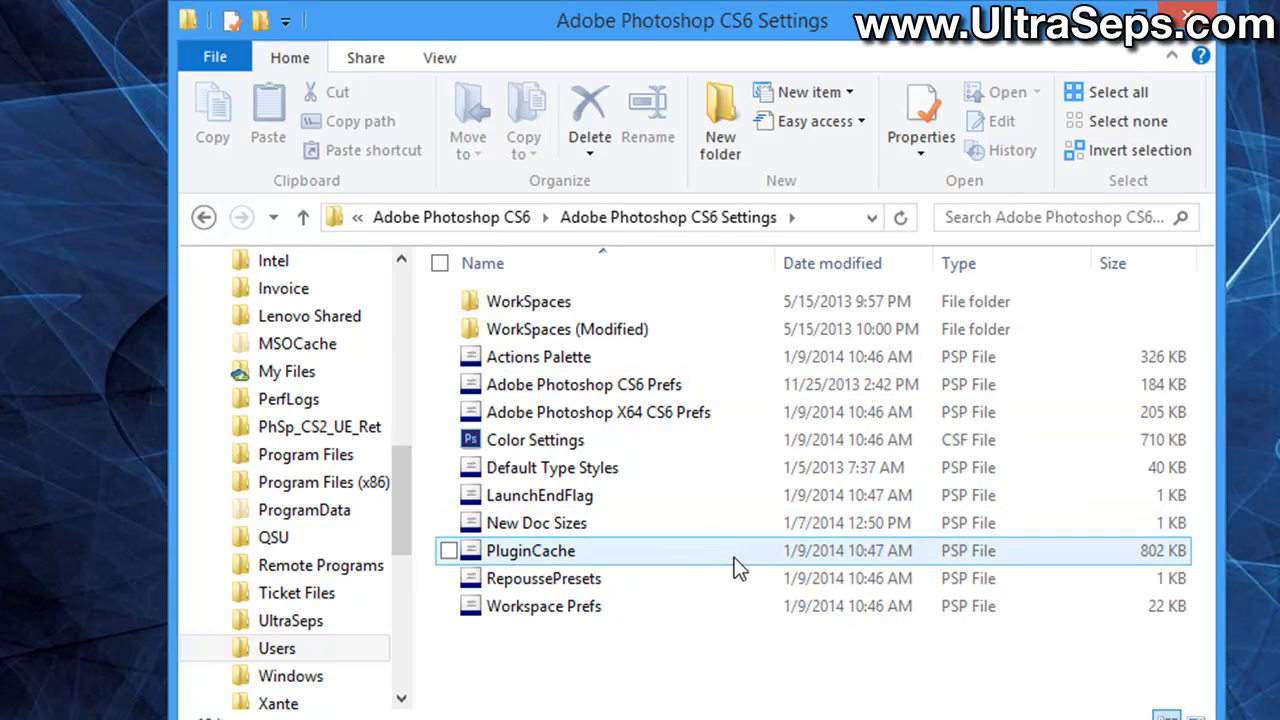
pyautogui.moveTo(624, 396)
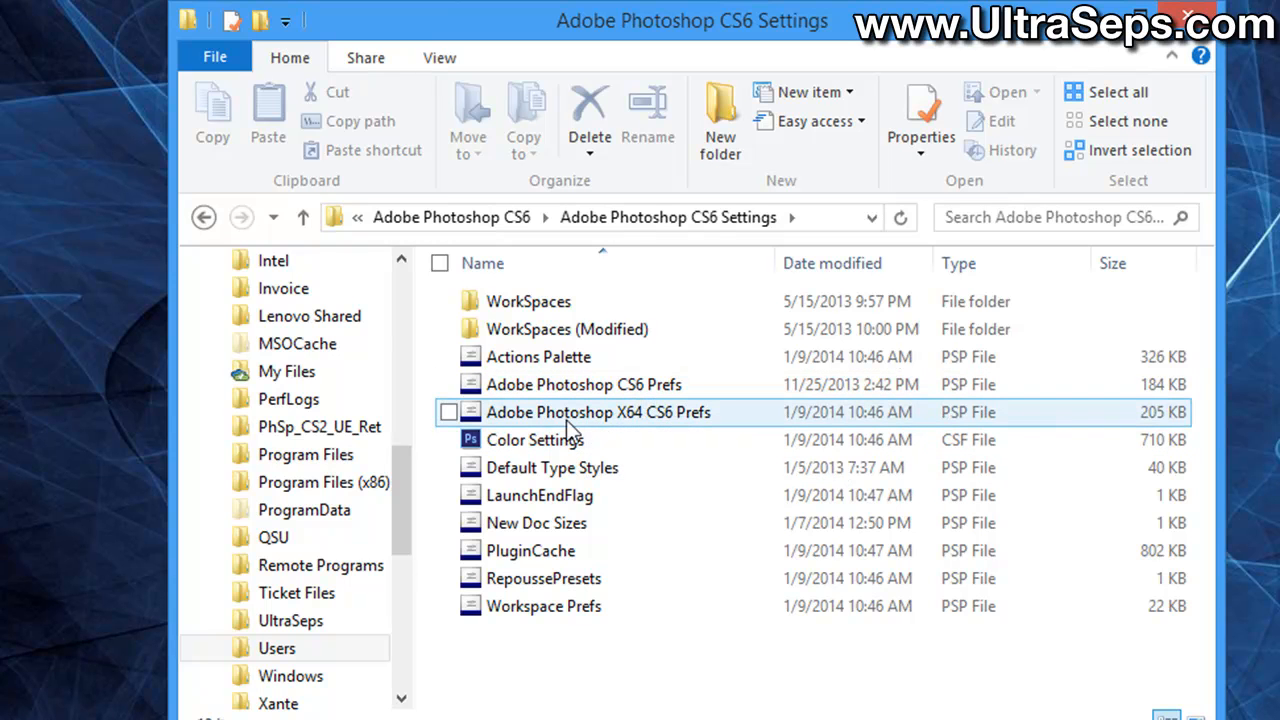
pyautogui.moveTo(624, 430)
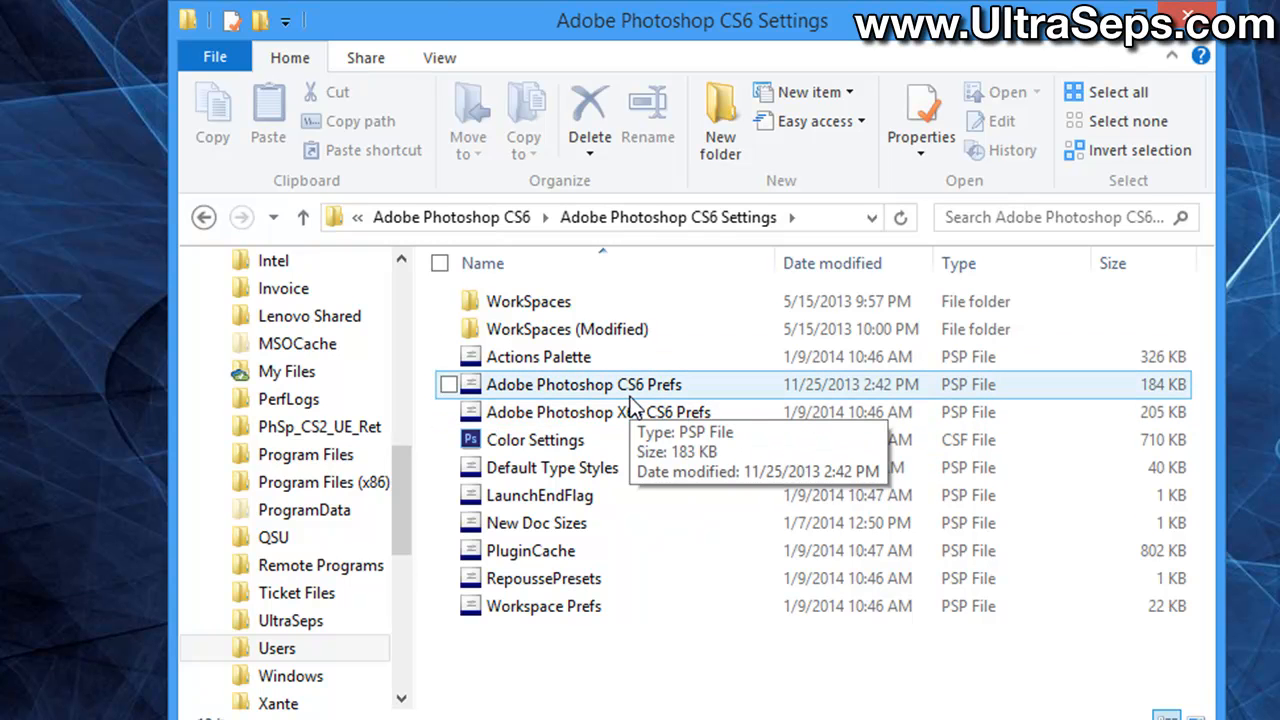
pyautogui.moveTo(632, 396)
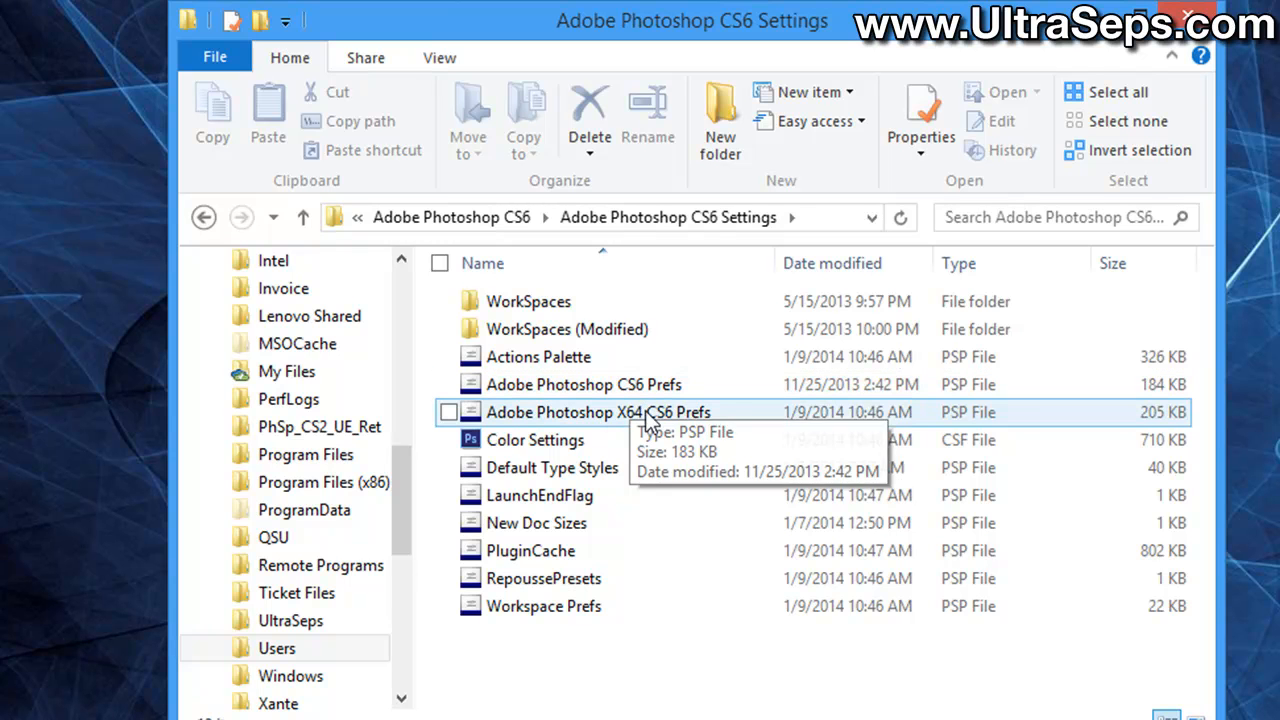
pyautogui.moveTo(652, 412)
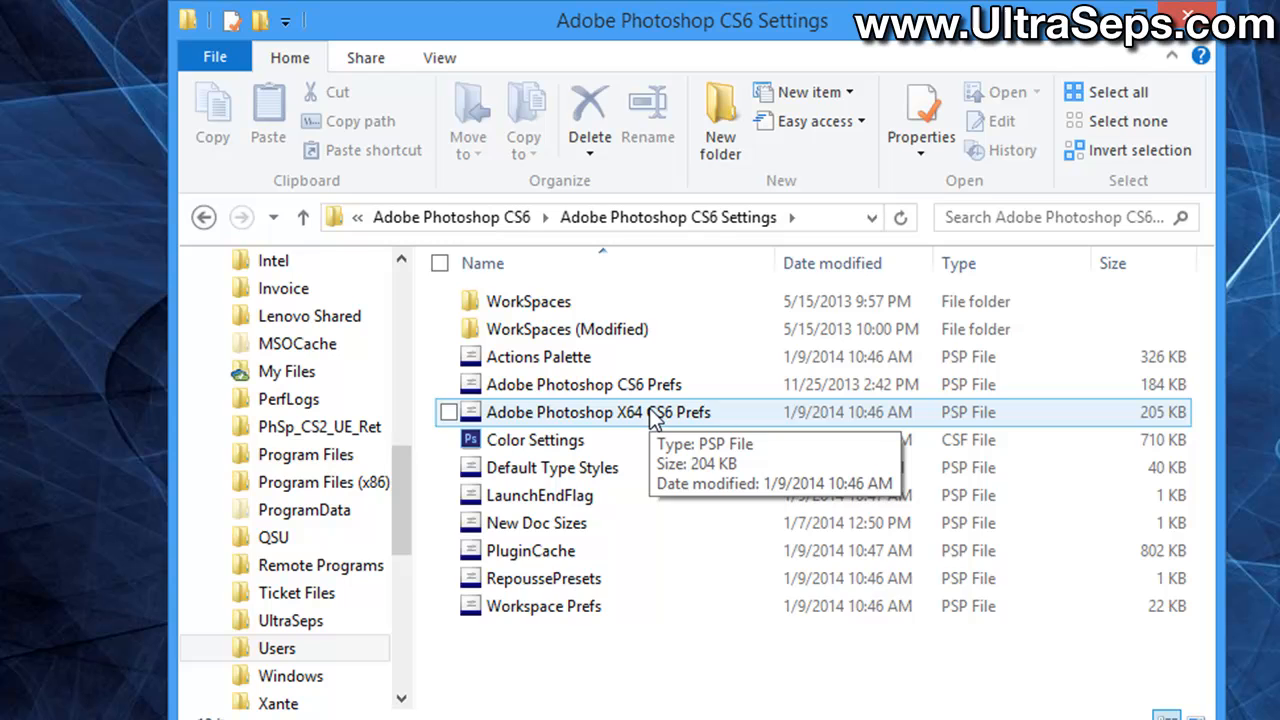
pyautogui.moveTo(1024, 644)
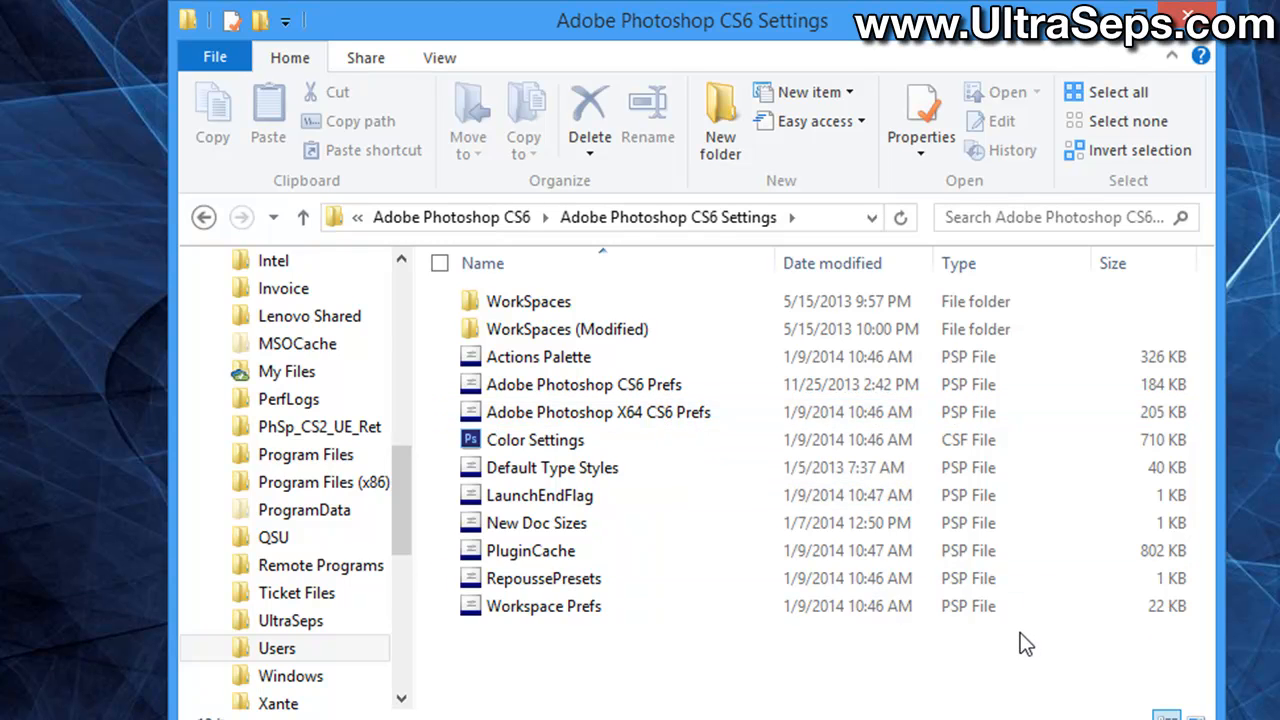